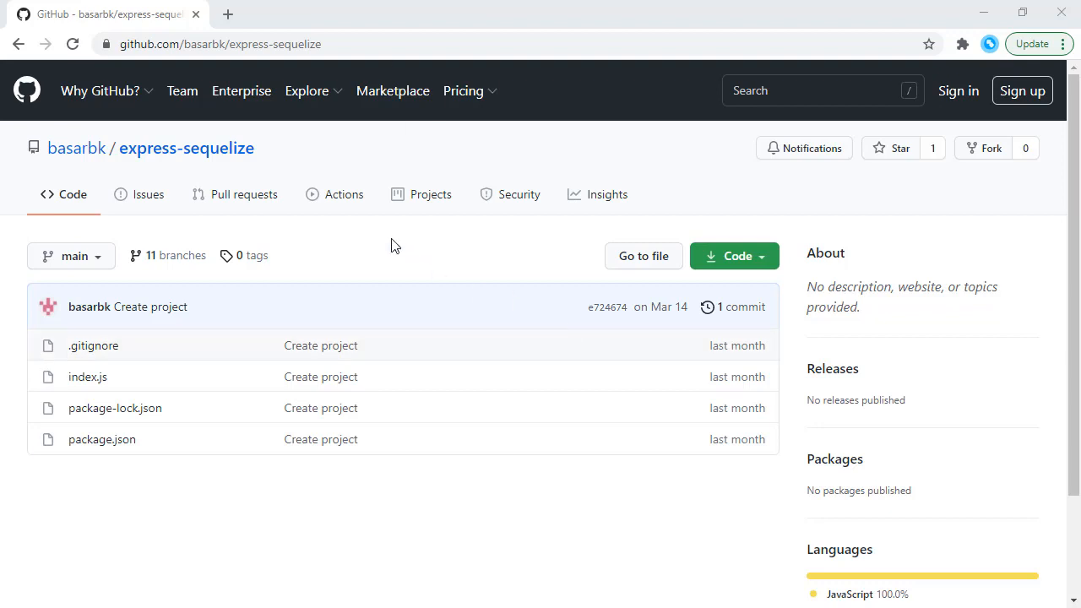
pyautogui.moveTo(385, 264)
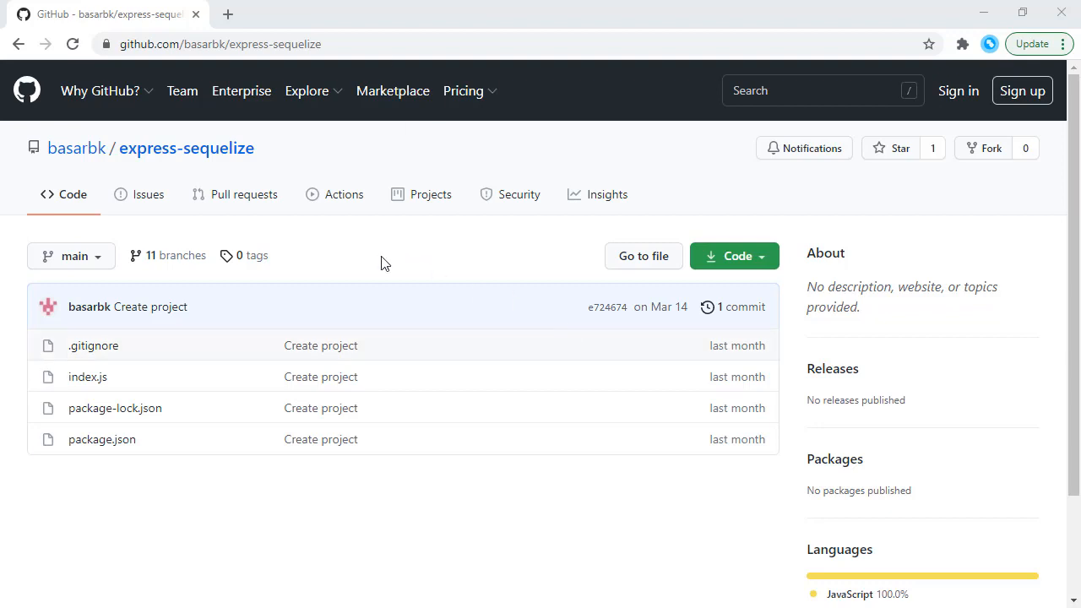
# - Browse the express-sequelize repository's branch list on GitHub, noting bcrypt-start
pyautogui.click(71, 256)
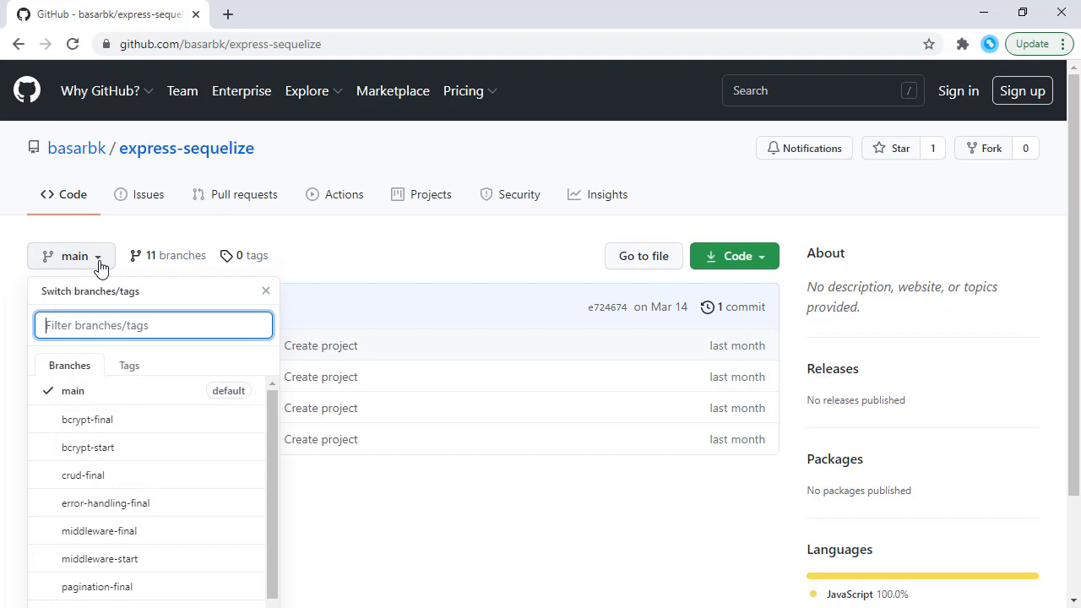
pyautogui.moveTo(112, 459)
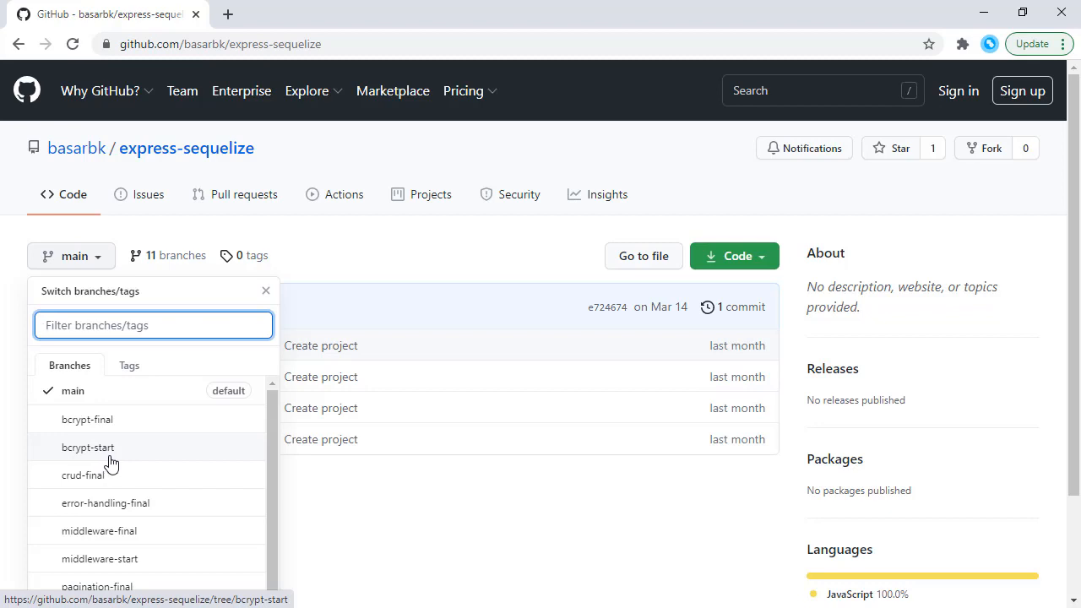
pyautogui.moveTo(71, 446)
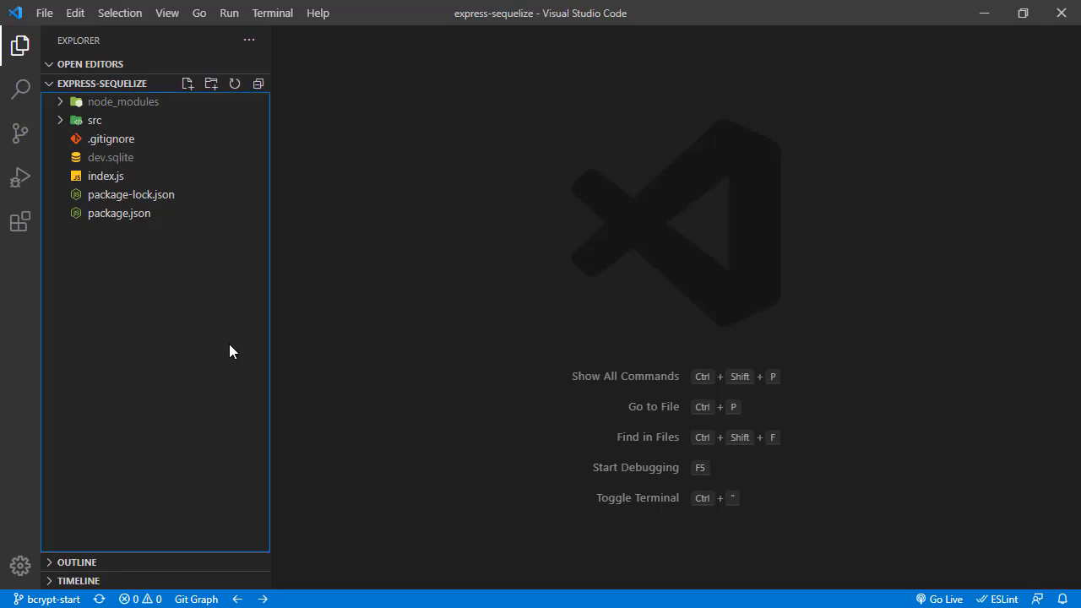
pyautogui.moveTo(63, 582)
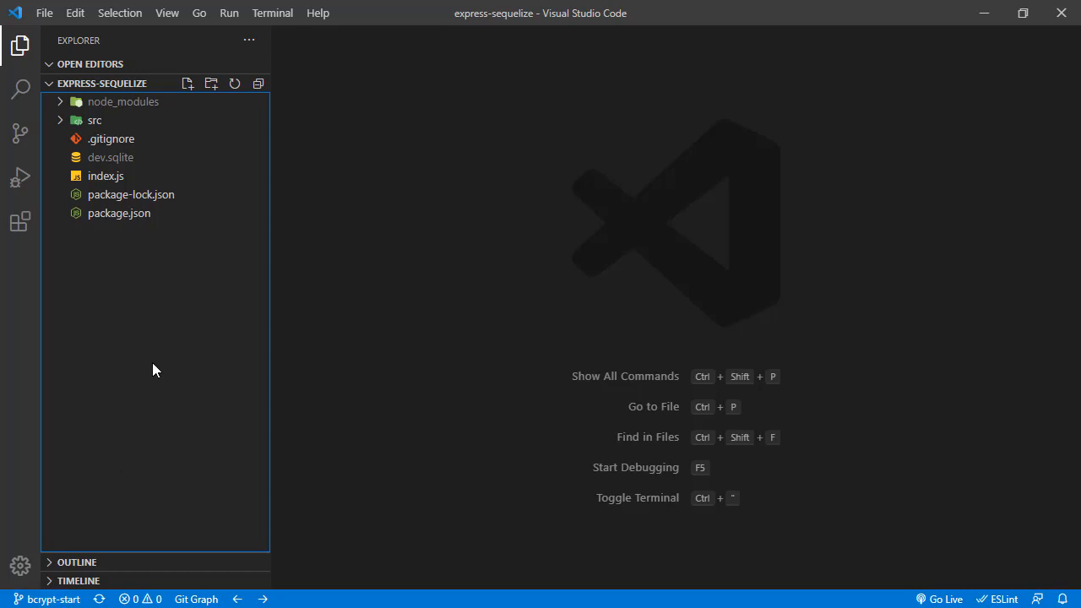
# - Review package.json's sqlite3 dependency and the start script
pyautogui.doubleClick(118, 212)
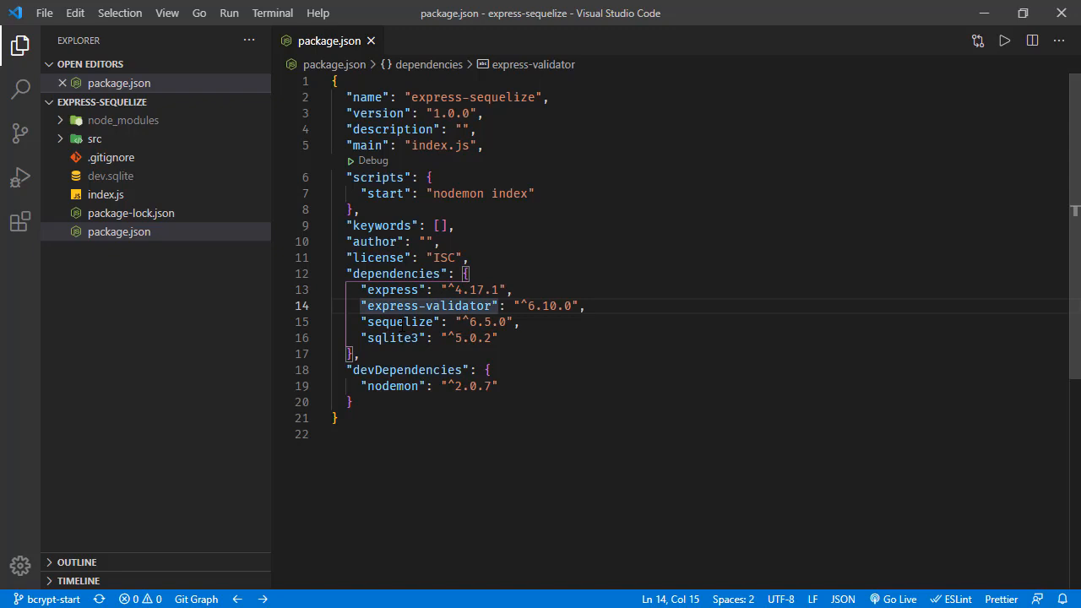
pyautogui.doubleClick(402, 321)
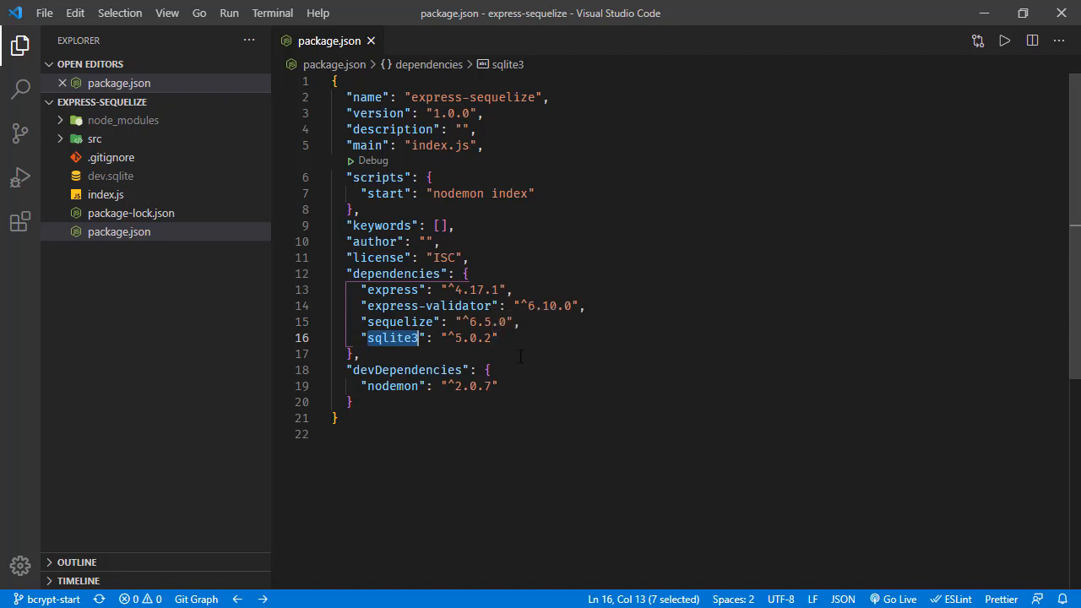
pyautogui.click(388, 385)
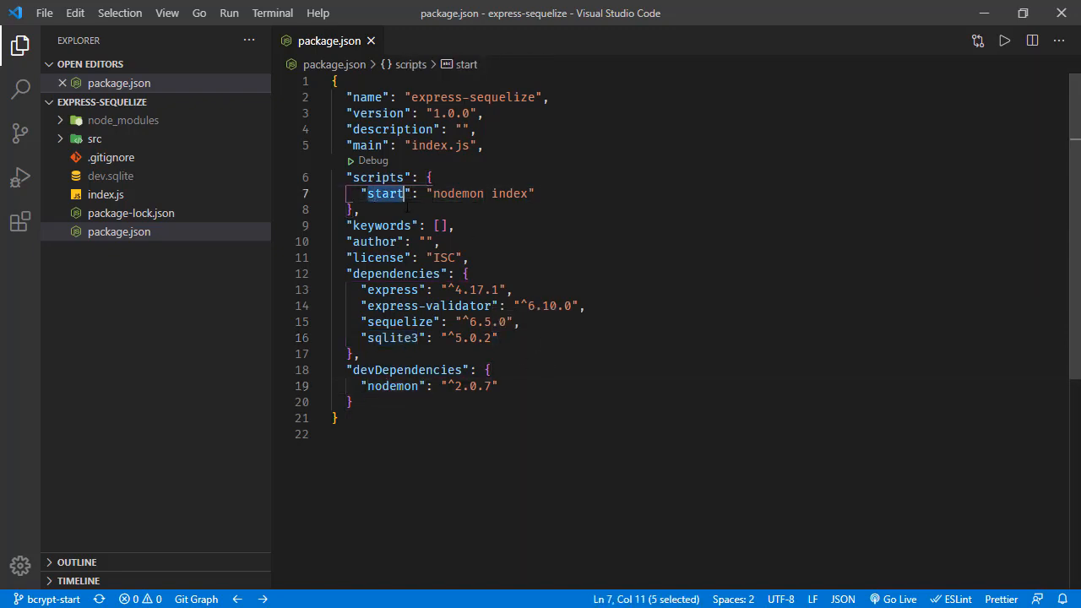
pyautogui.moveTo(476, 224)
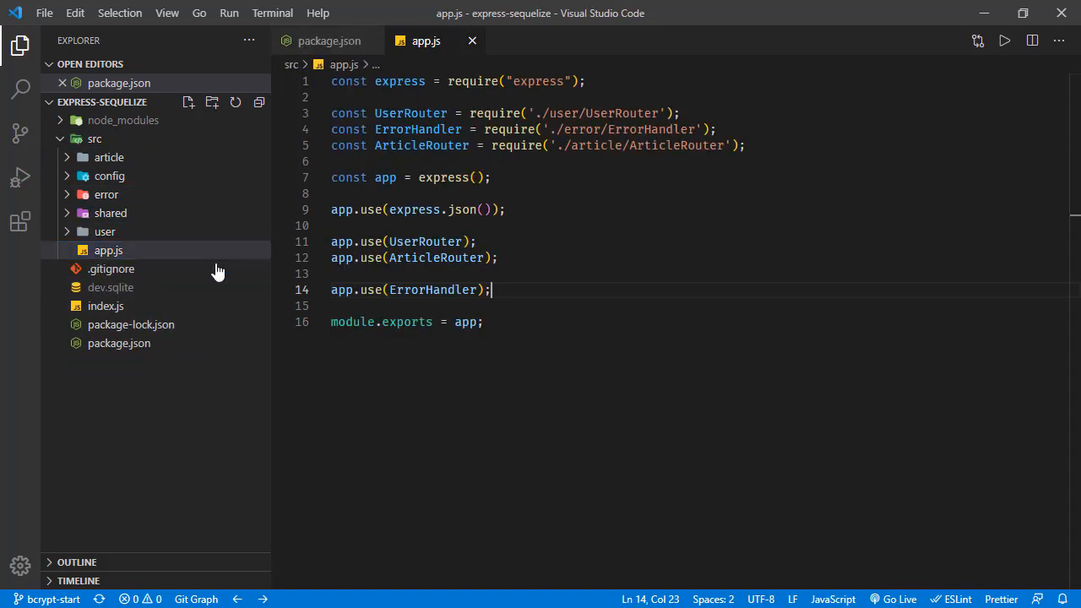
# - Follow UserRouter from app.js into the user folder's files and bring up the integrated terminal
pyautogui.doubleClick(421, 242)
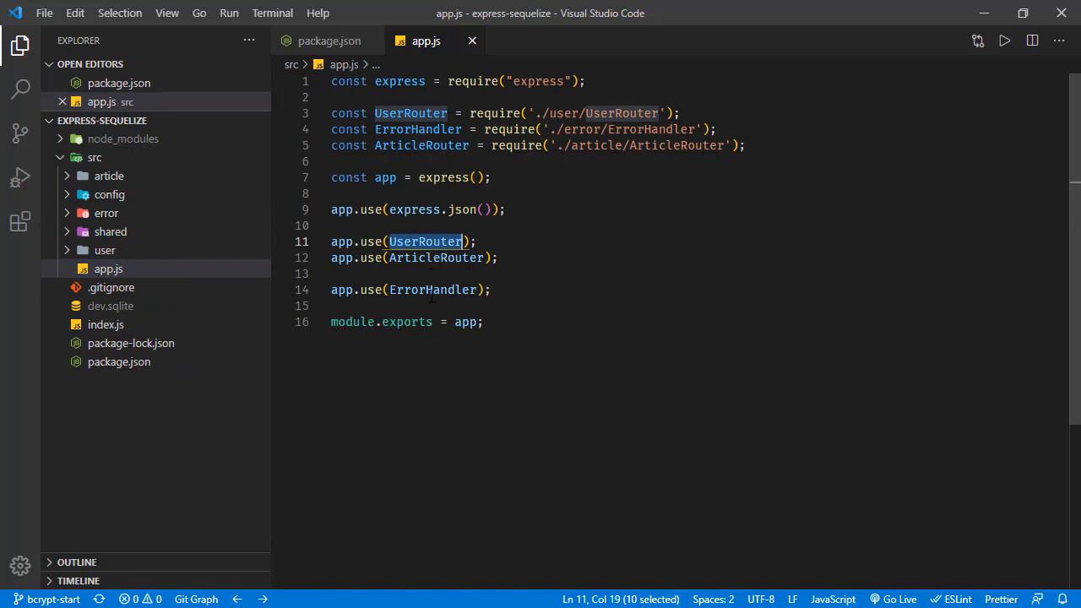
pyautogui.doubleClick(429, 291)
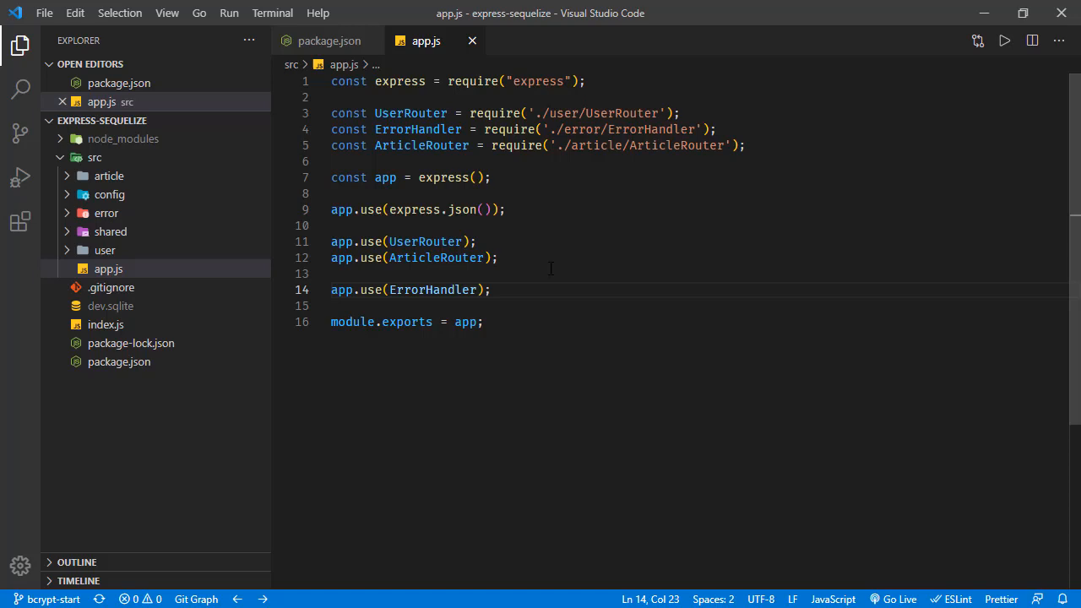
pyautogui.moveTo(561, 256)
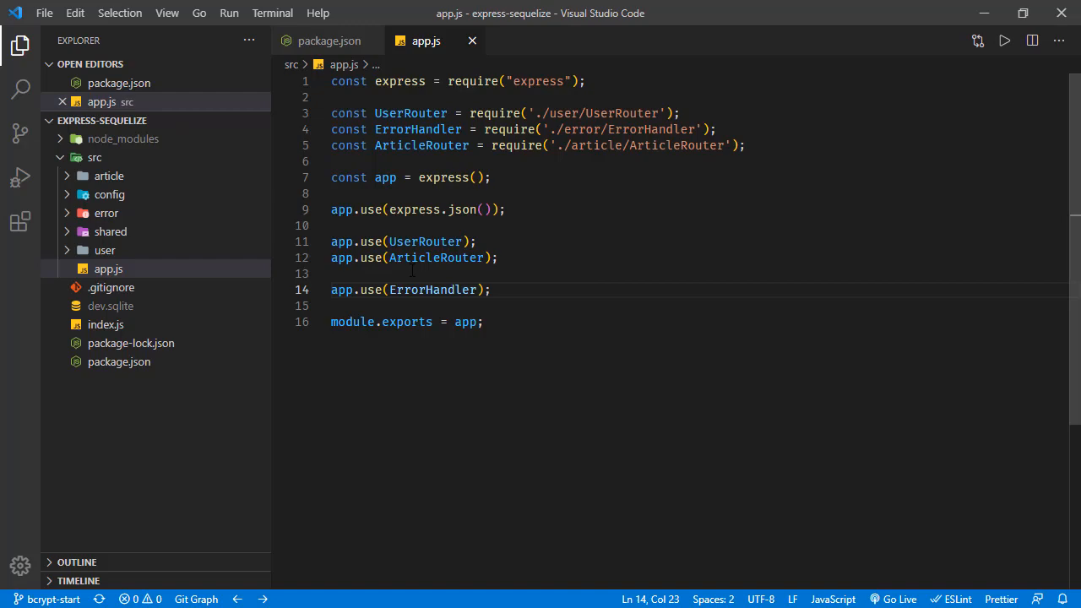
pyautogui.click(105, 250)
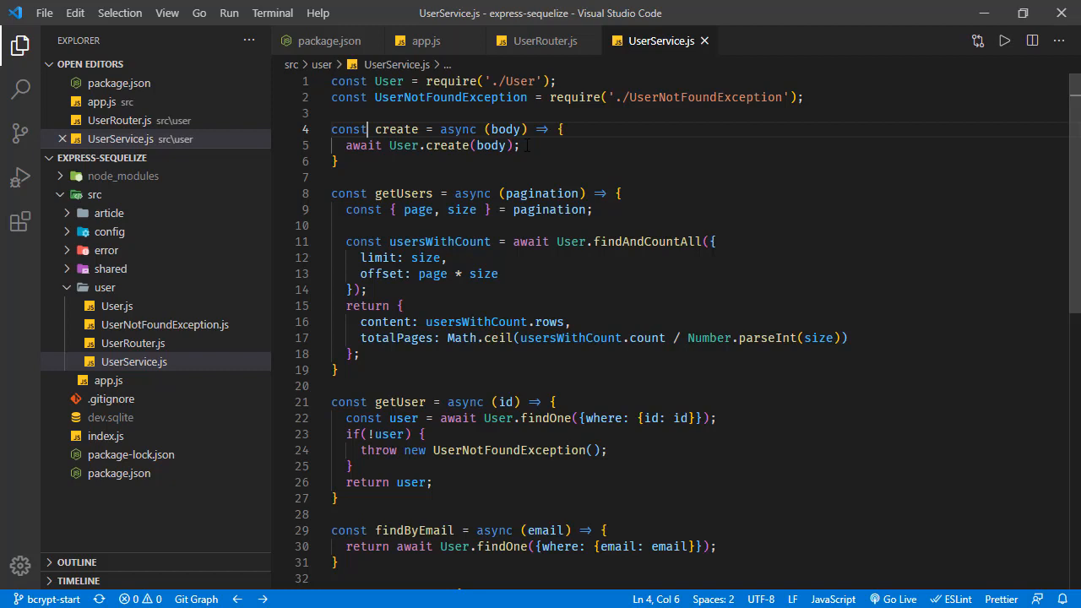
pyautogui.press('ctrl+`')
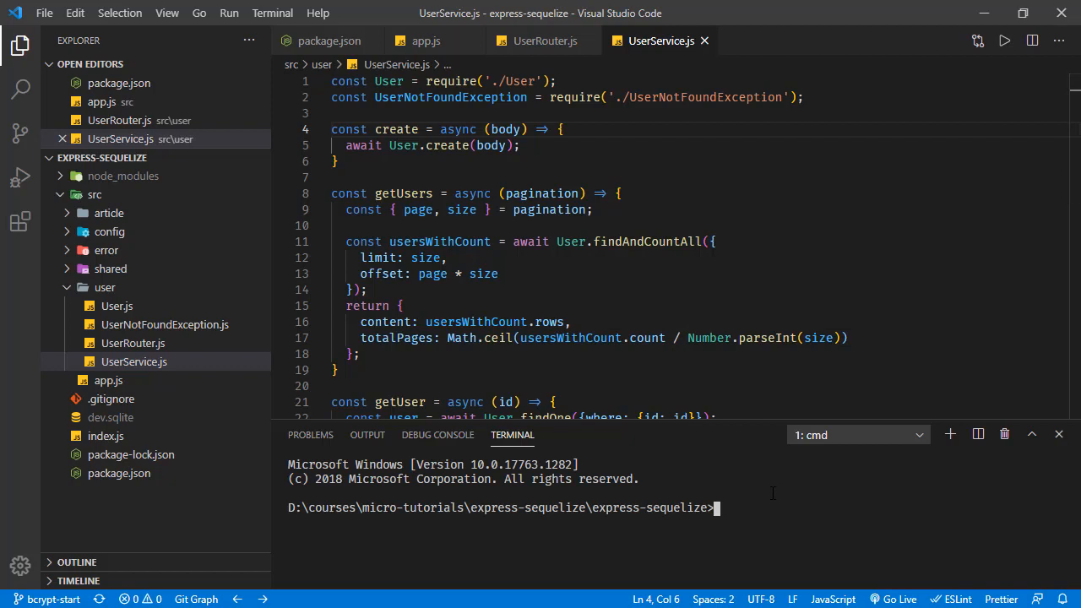
# - Run npm start in the terminal to launch the server
pyautogui.write('npm start')
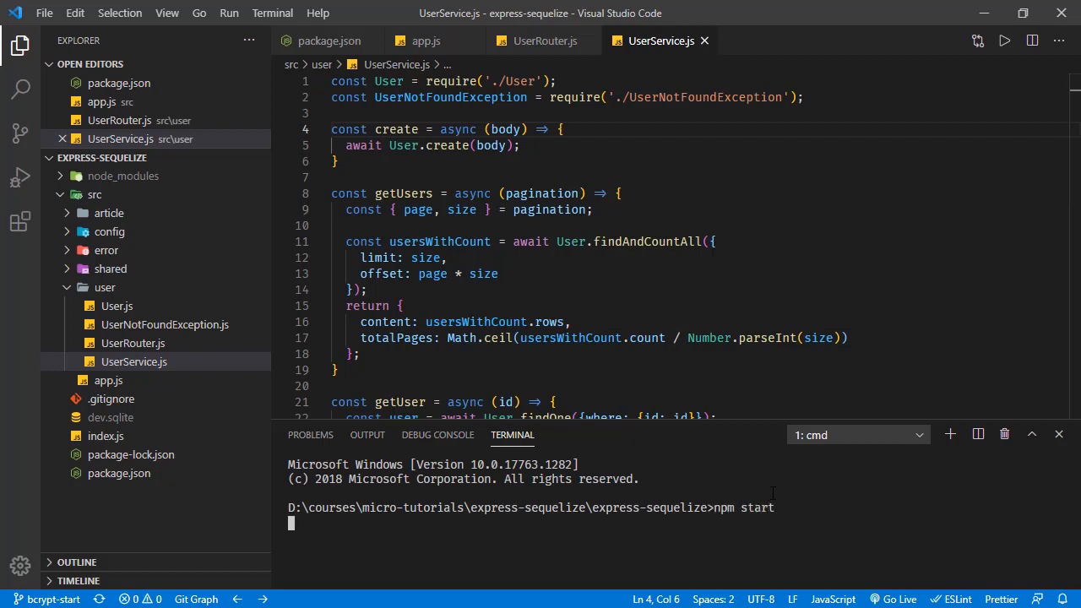
pyautogui.press('Enter')
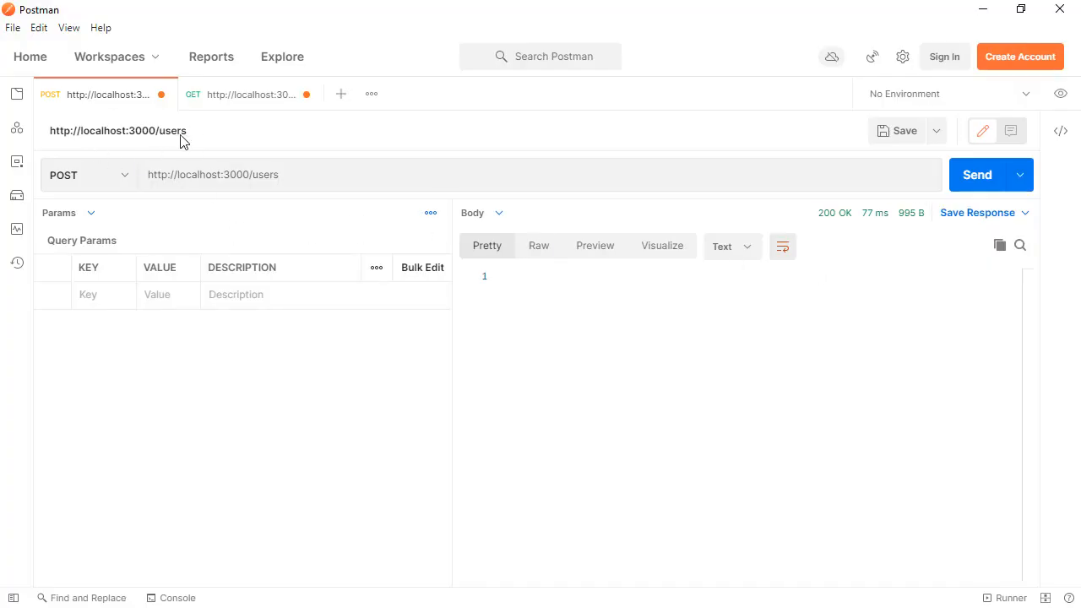
# - Send the POST users request with its body to create user1
pyautogui.click(59, 213)
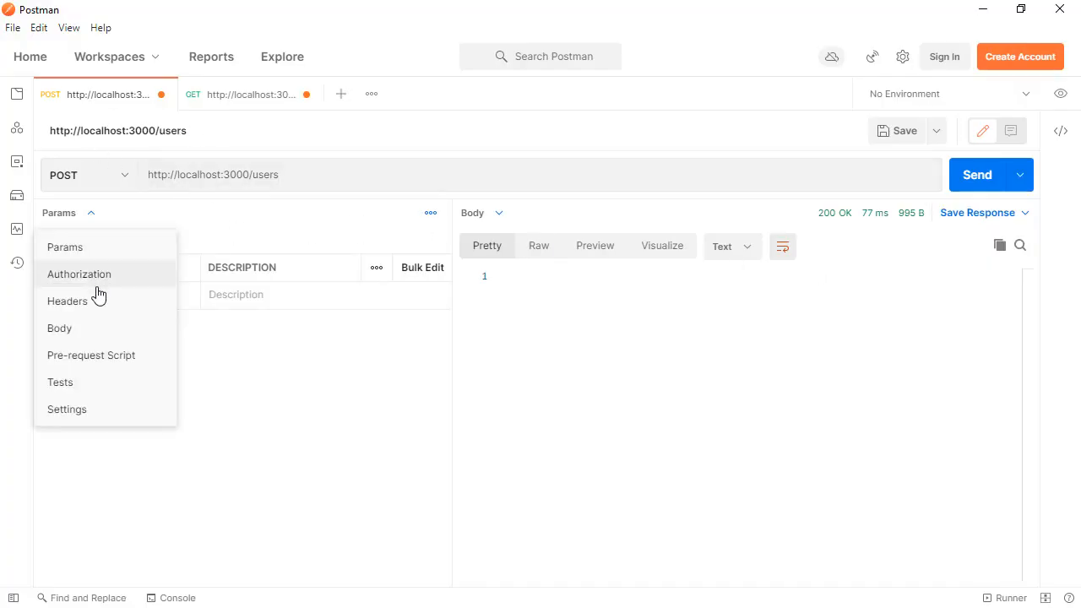
pyautogui.click(59, 327)
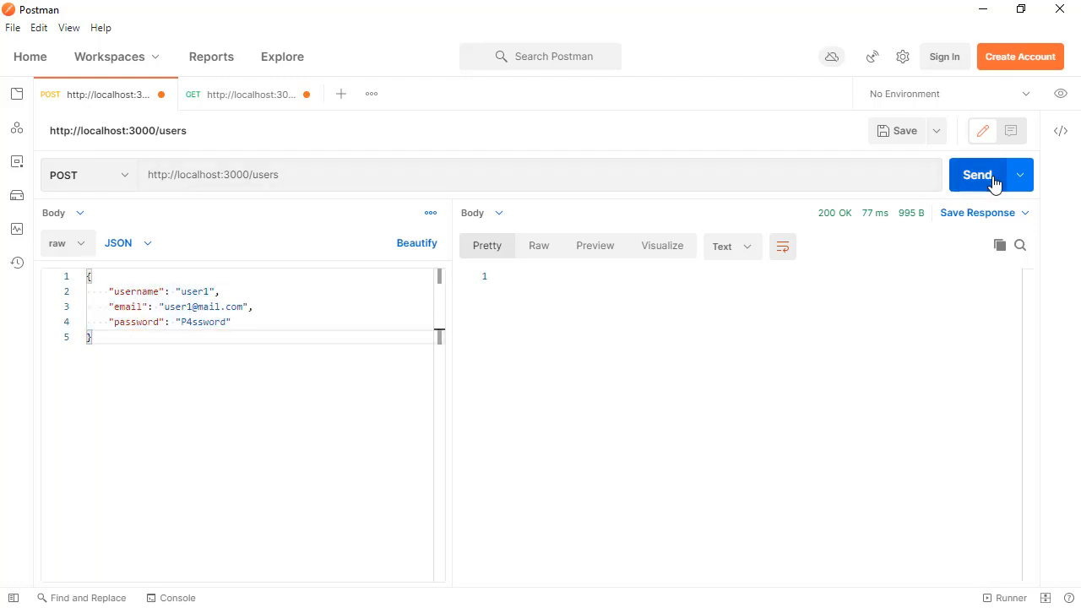
pyautogui.click(976, 174)
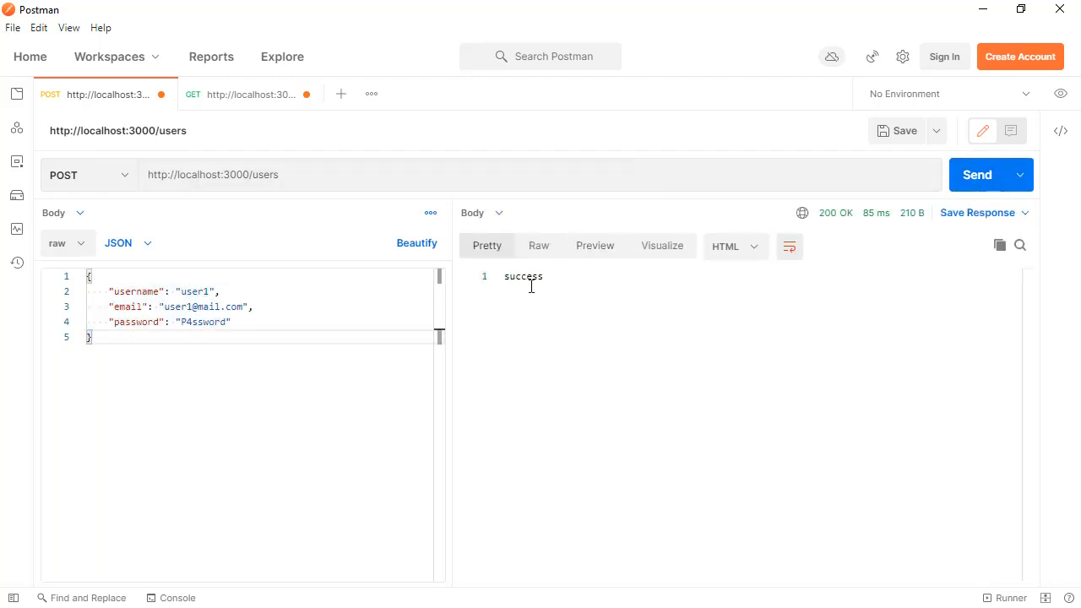
# - Send the GET users request and highlight the plain-text password in the response
pyautogui.click(245, 94)
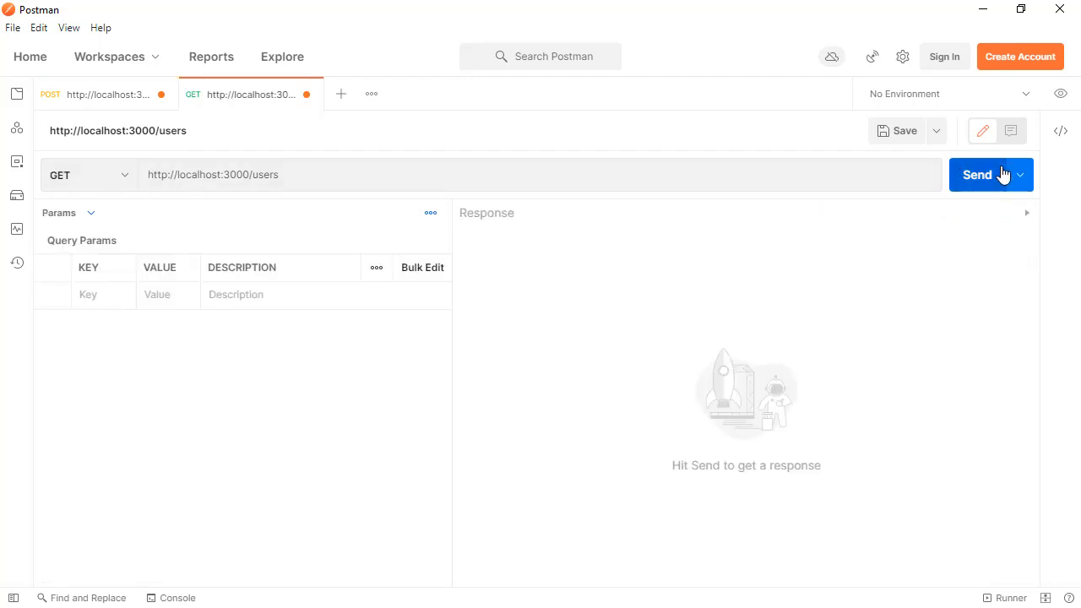
pyautogui.click(976, 174)
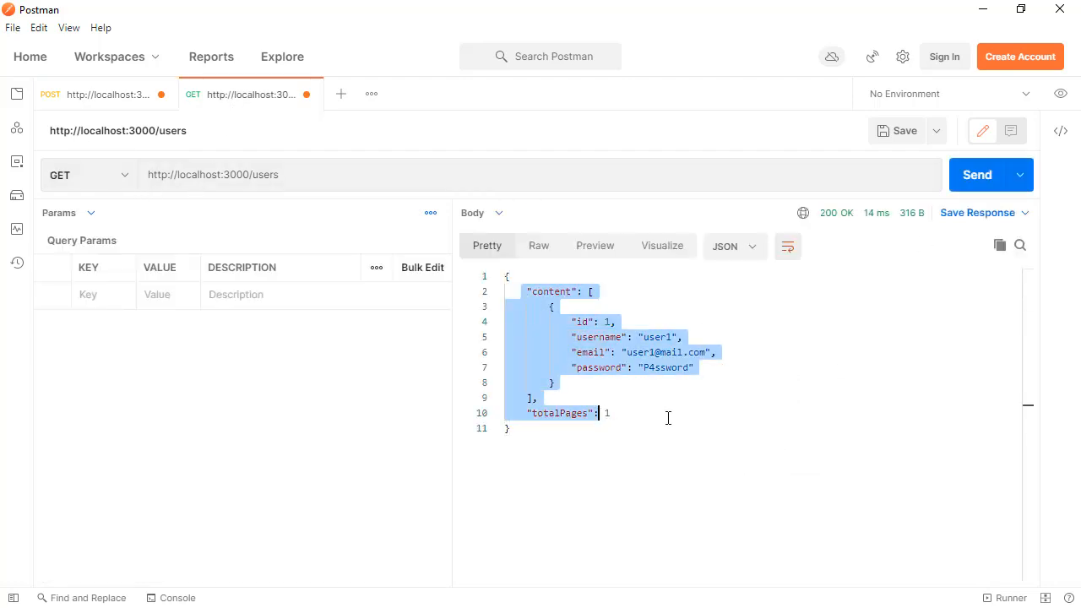
pyautogui.doubleClick(598, 368)
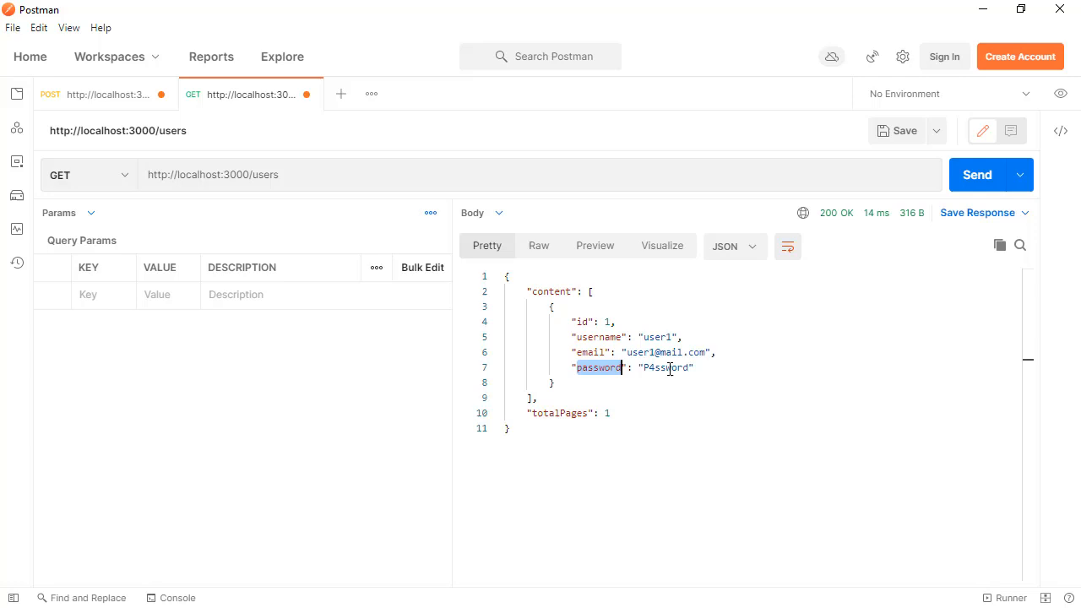
pyautogui.moveTo(706, 392)
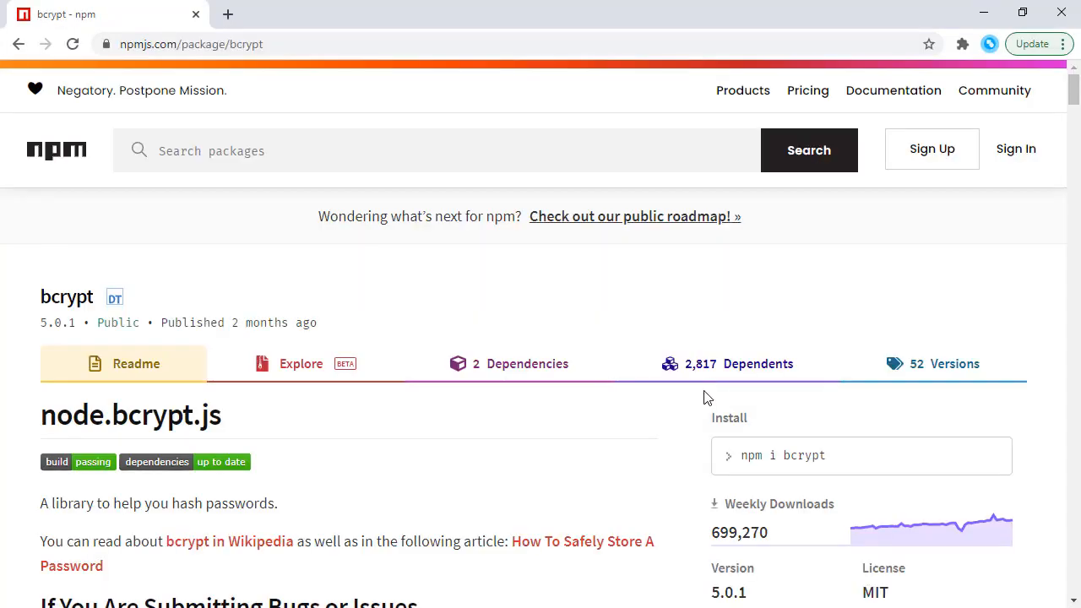
pyautogui.moveTo(279, 300)
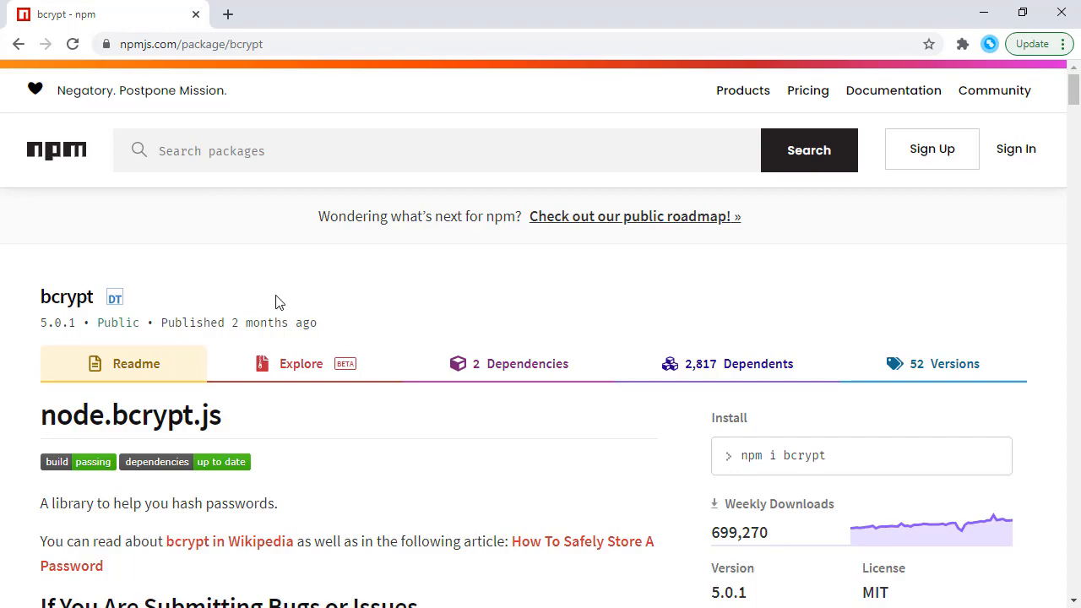
# - Scroll the npm bcrypt page down to the Install via NPM section
pyautogui.scroll(-3)
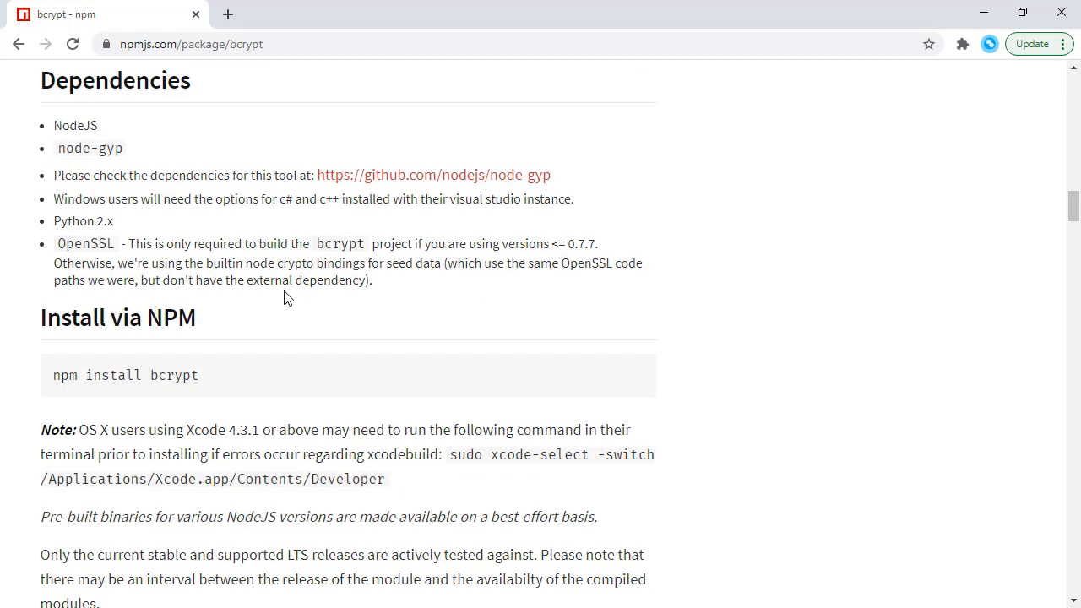
pyautogui.scroll(-3)
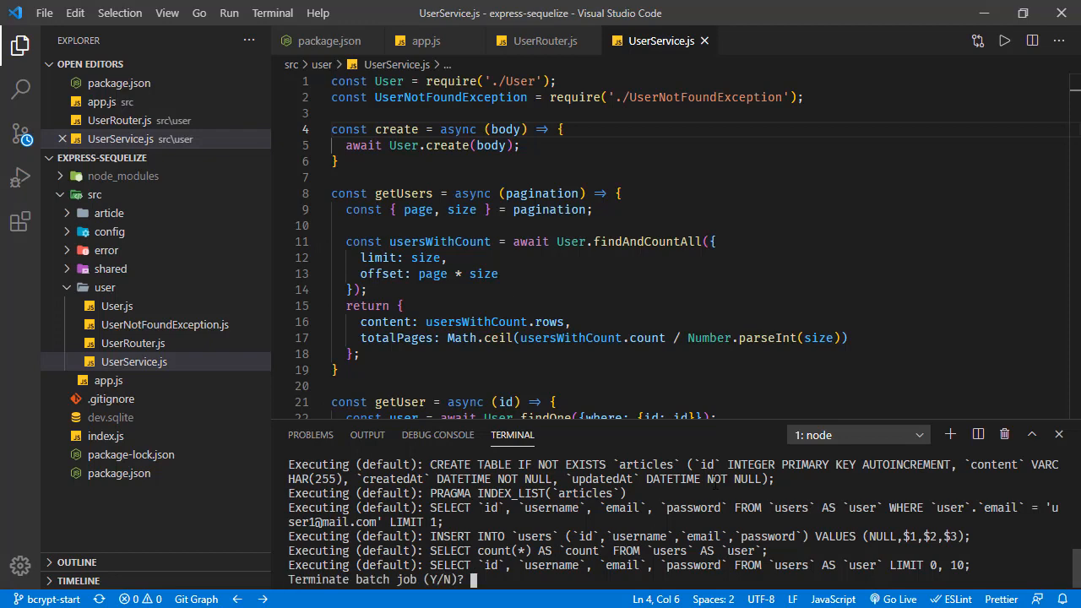
# - Terminate the server with y, run npm install bcrypt, then start npm again
pyautogui.write('yp')
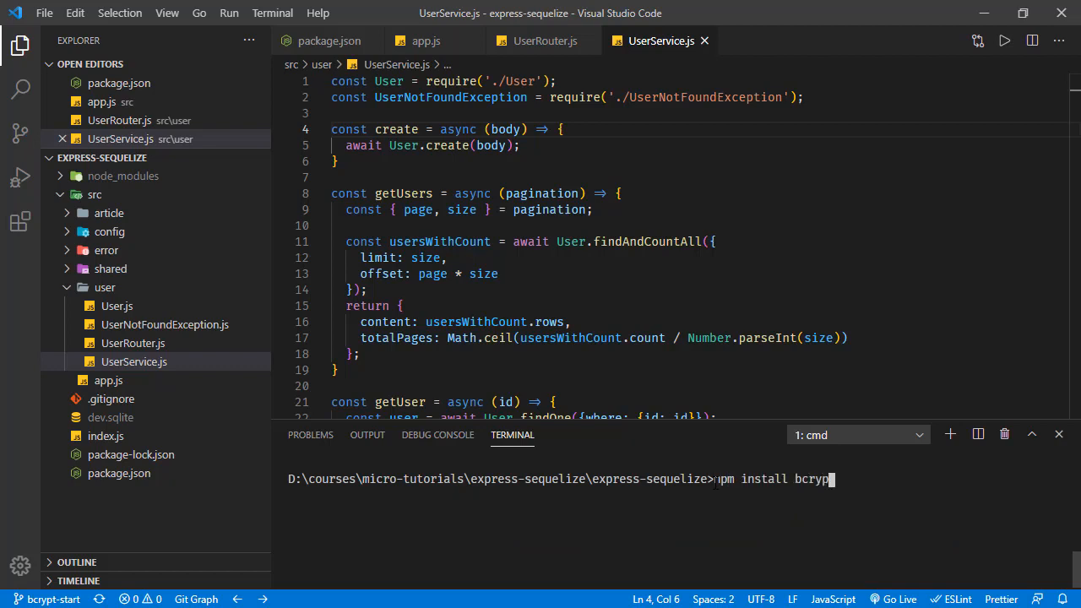
pyautogui.press('Enter')
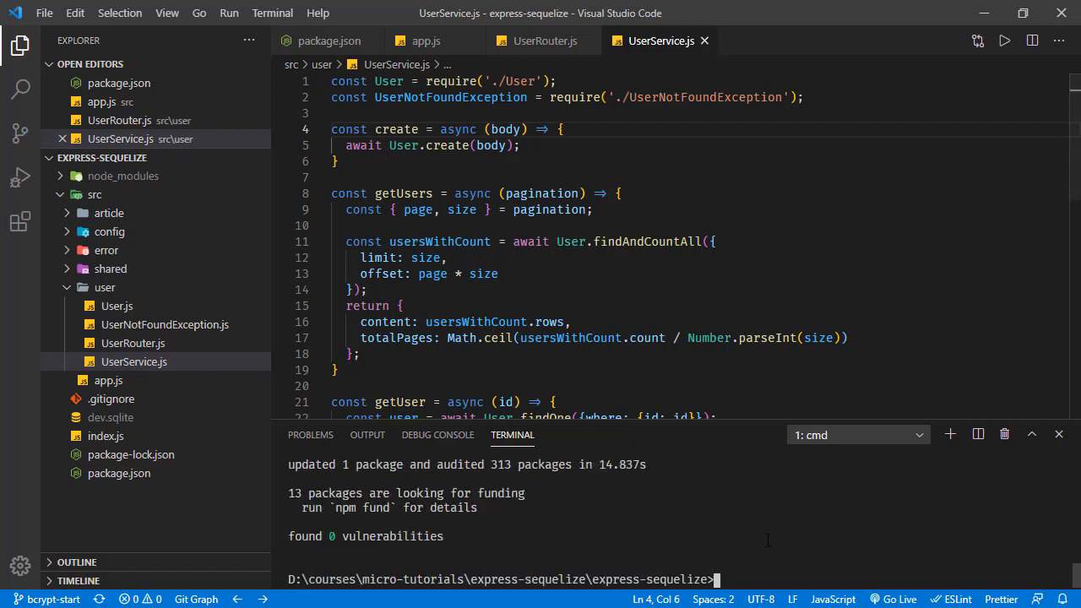
pyautogui.write('npm')
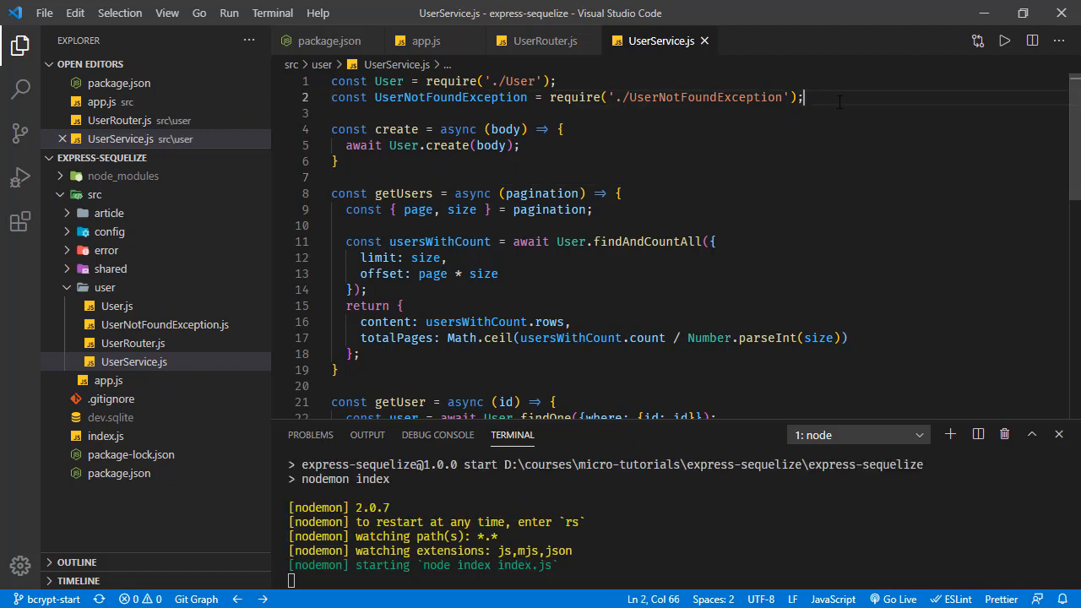
# - Require bcrypt and destructure { username, email, password } from body inside create()
pyautogui.write('const bcrypt = require("bcrypt");')
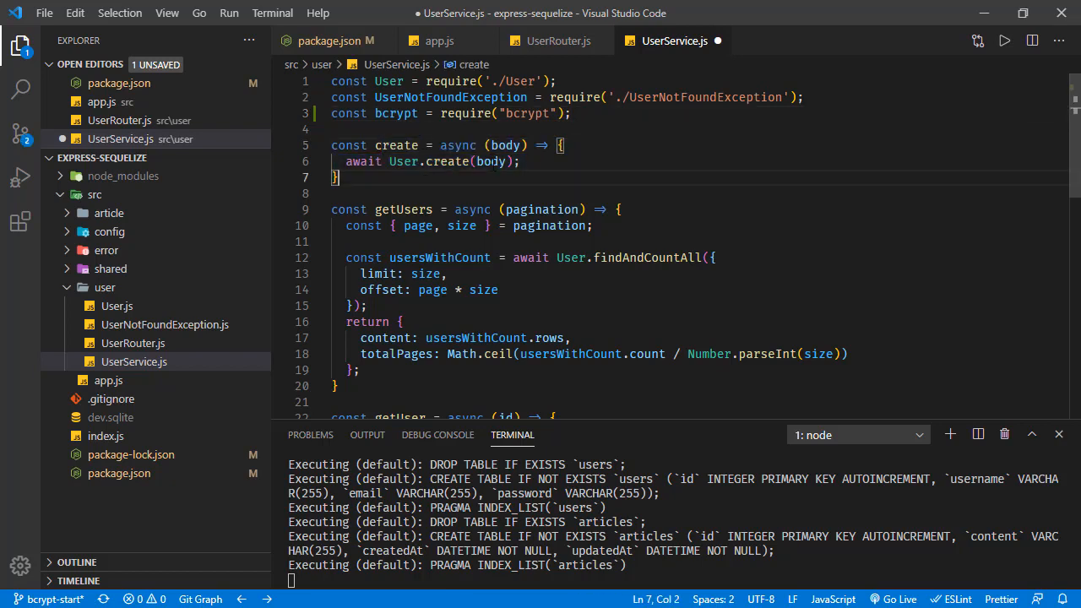
pyautogui.doubleClick(507, 146)
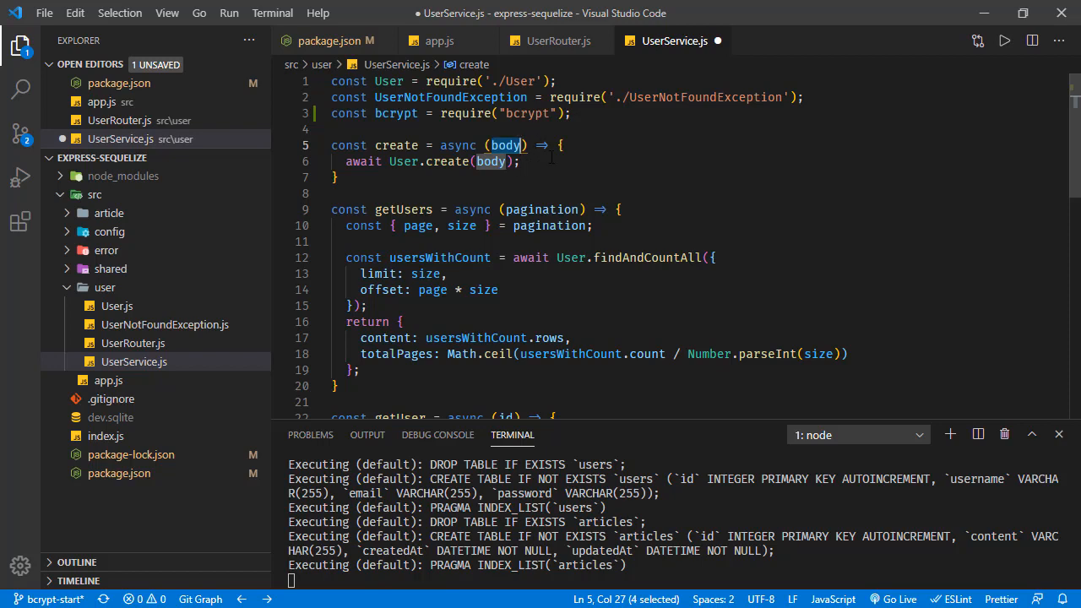
pyautogui.click(561, 145)
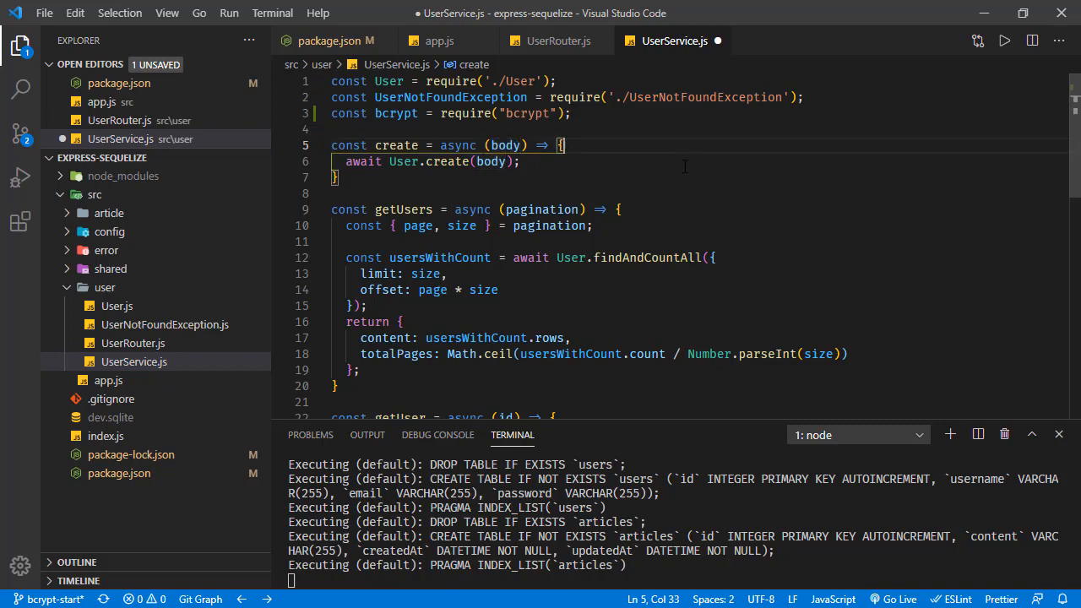
pyautogui.press('Enter')
pyautogui.write('const { ')
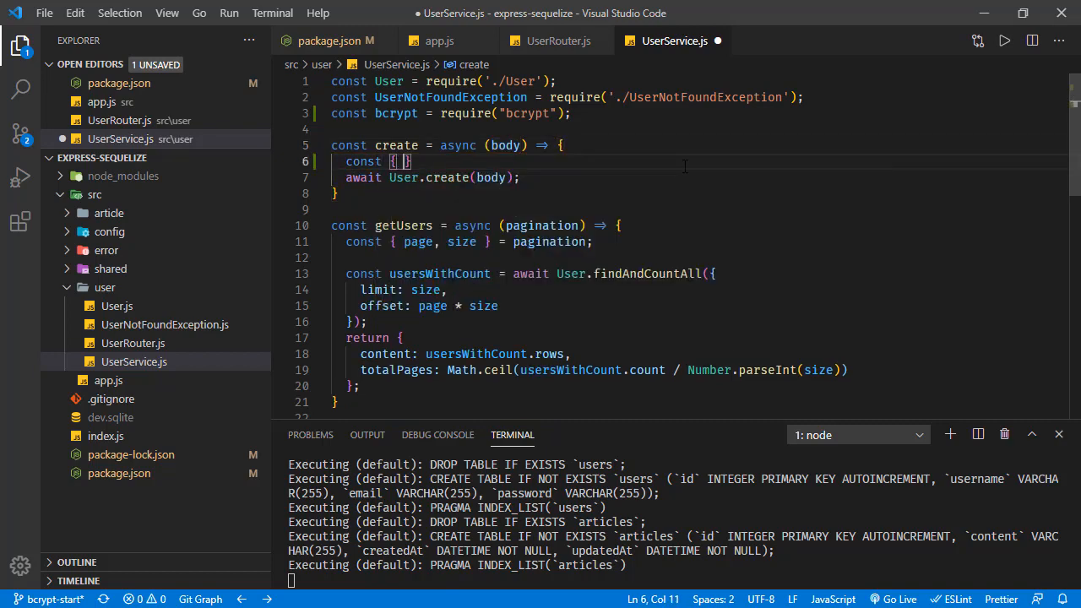
pyautogui.write('= body;')
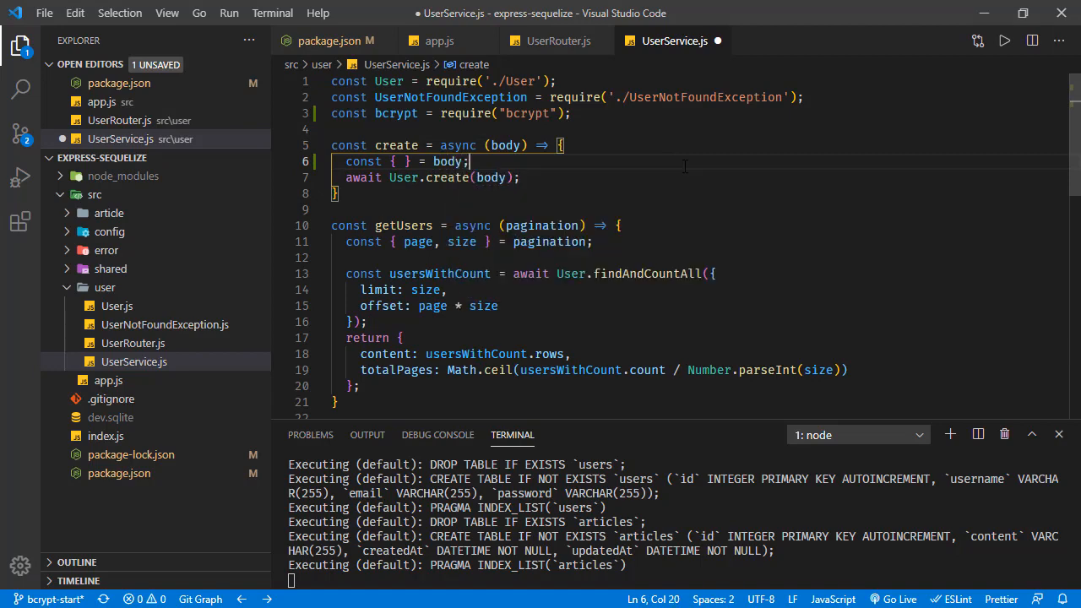
pyautogui.write('usernam')
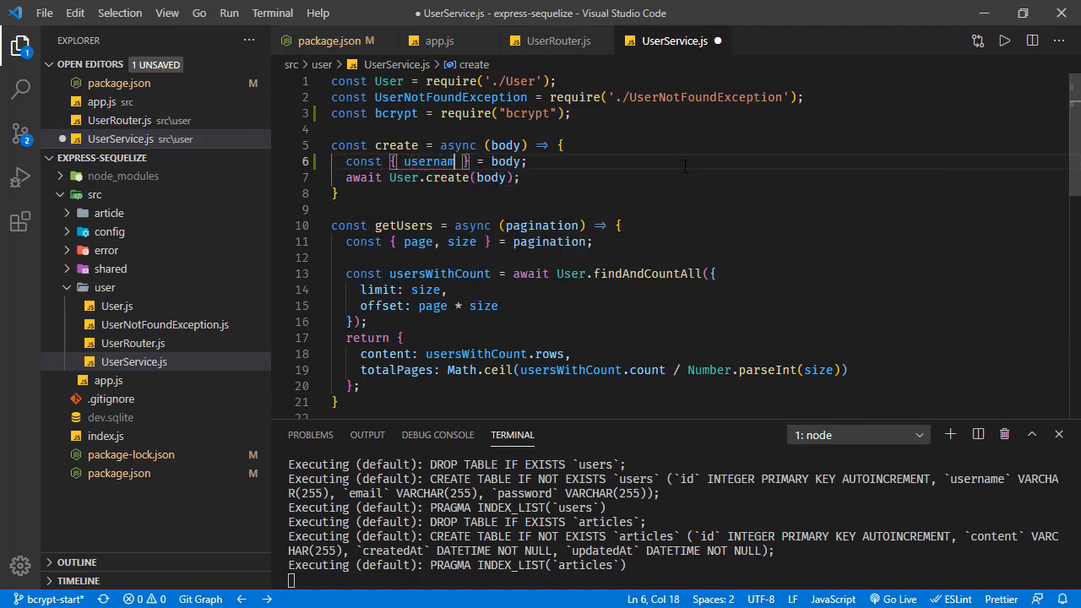
pyautogui.write('e, email, password')
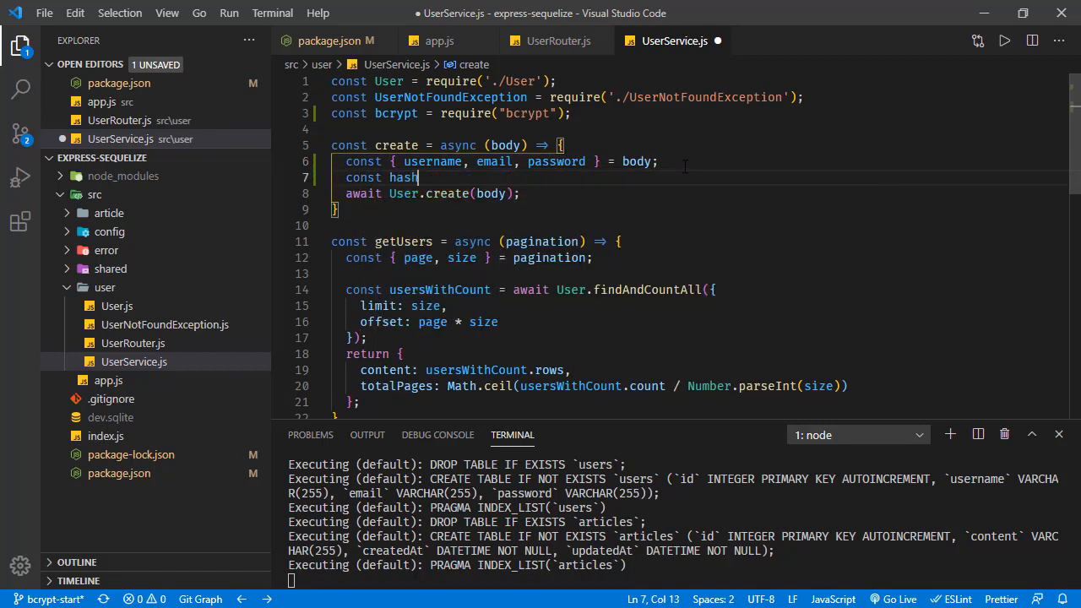
# - Begin const hashedPassword = bcrypt.hash(password, in create()
pyautogui.write('edPassword =')
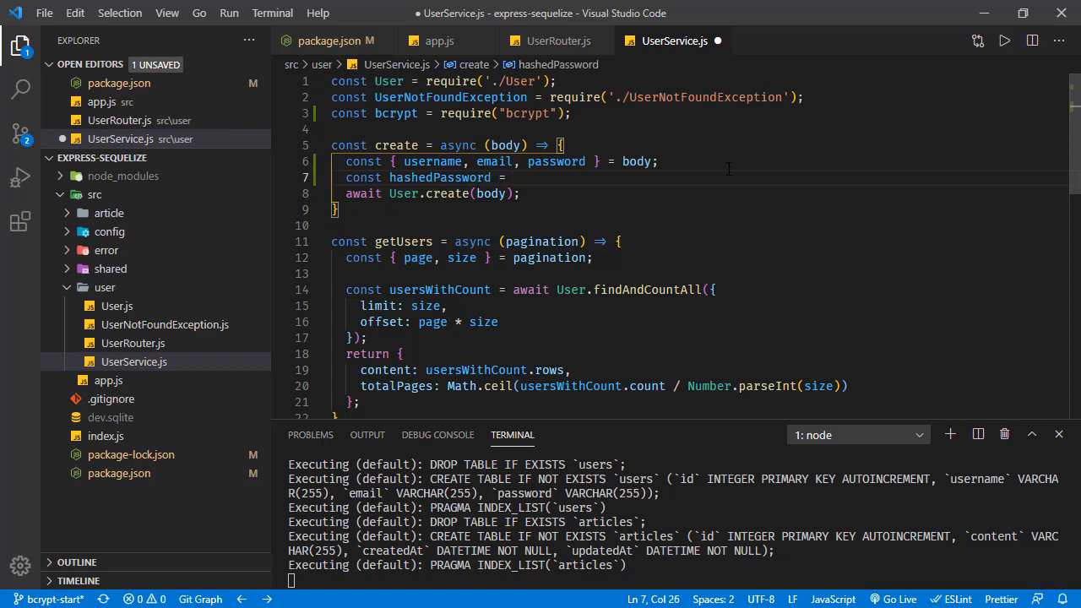
pyautogui.write('bcrypt.')
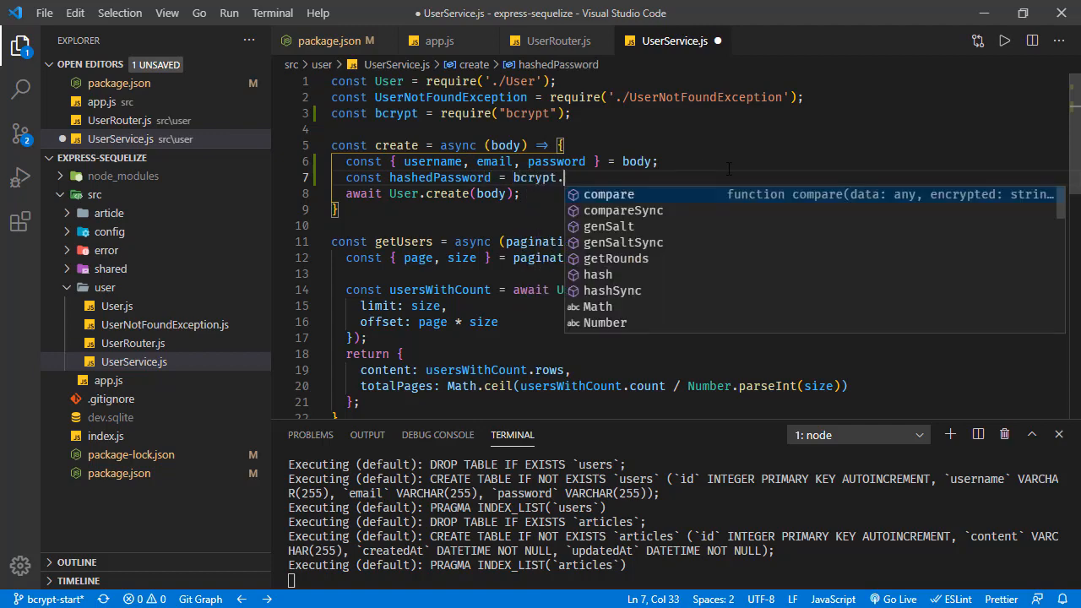
pyautogui.write('hash')
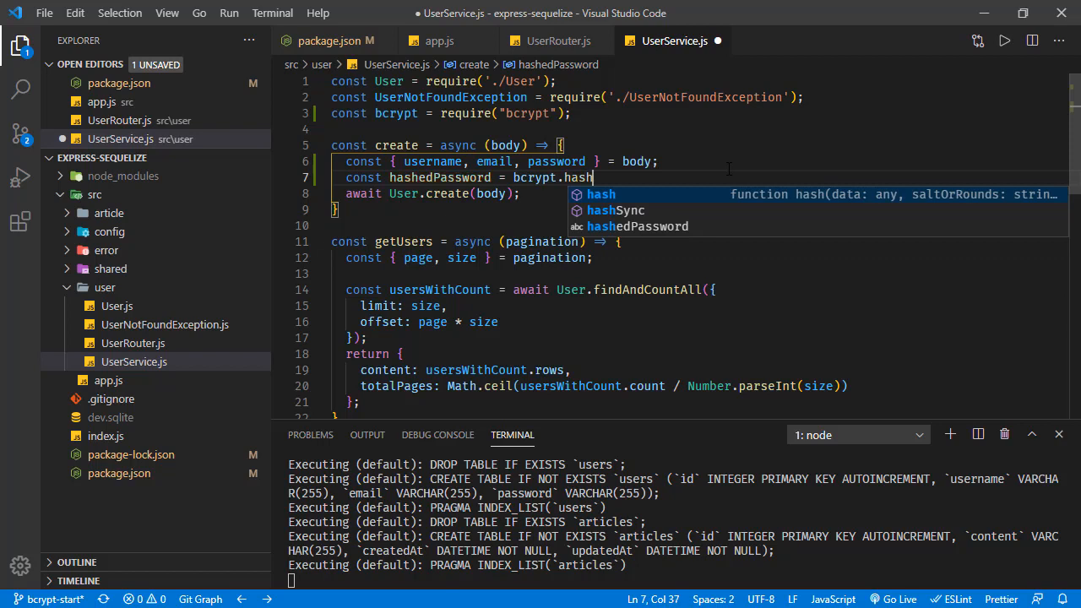
pyautogui.moveTo(633, 223)
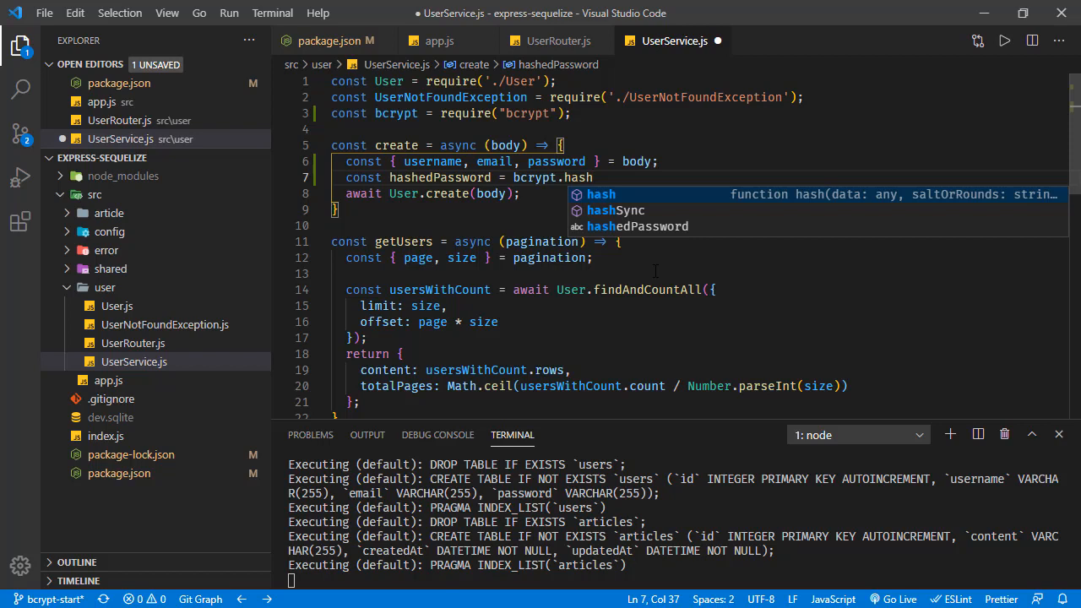
pyautogui.moveTo(622, 199)
pyautogui.write('()')
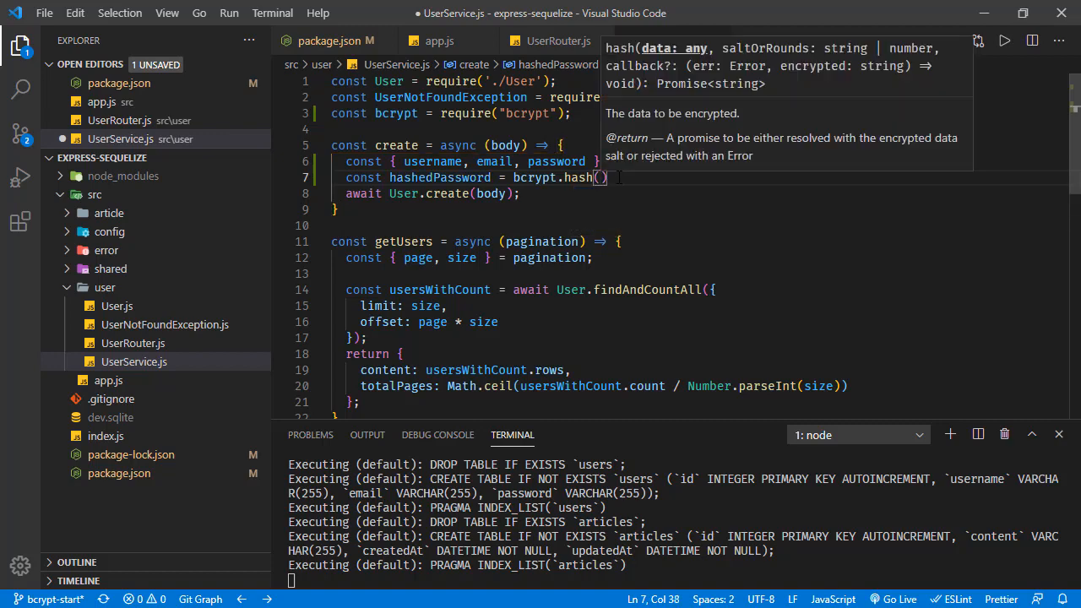
pyautogui.moveTo(669, 210)
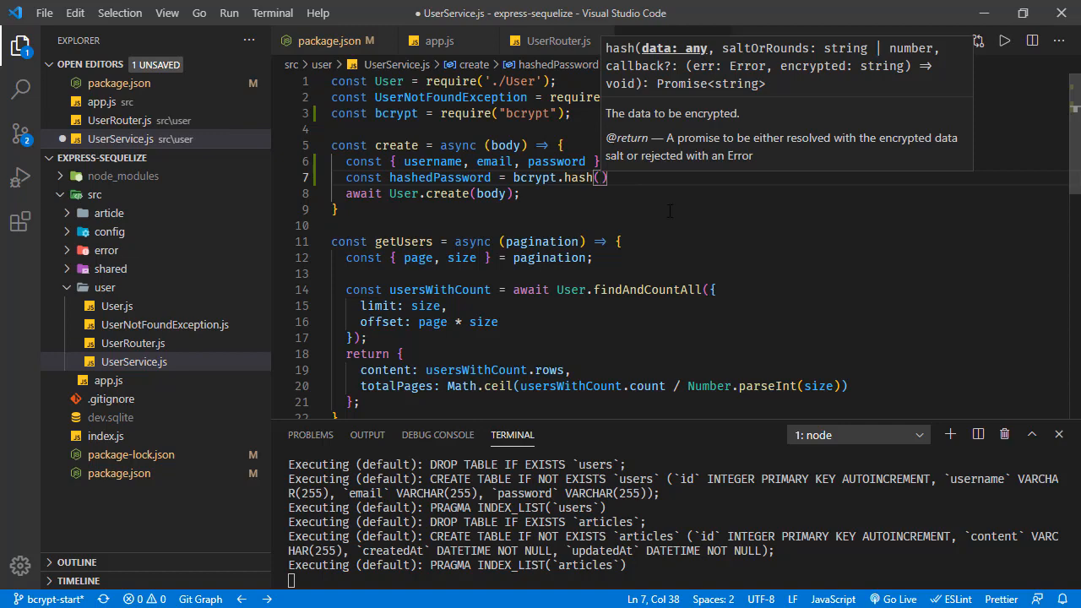
pyautogui.write('password')
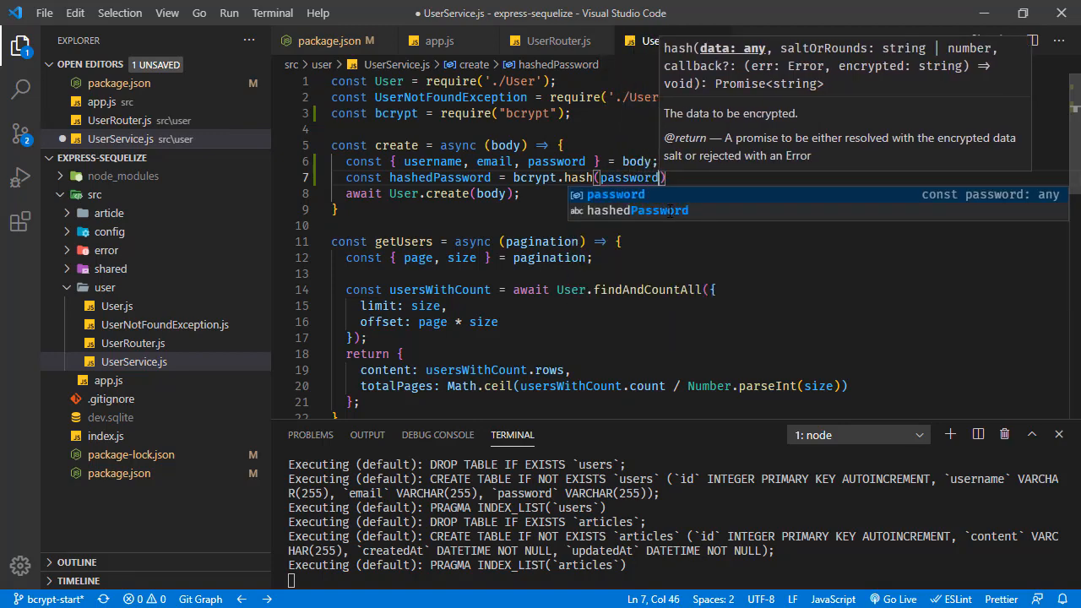
pyautogui.write(',')
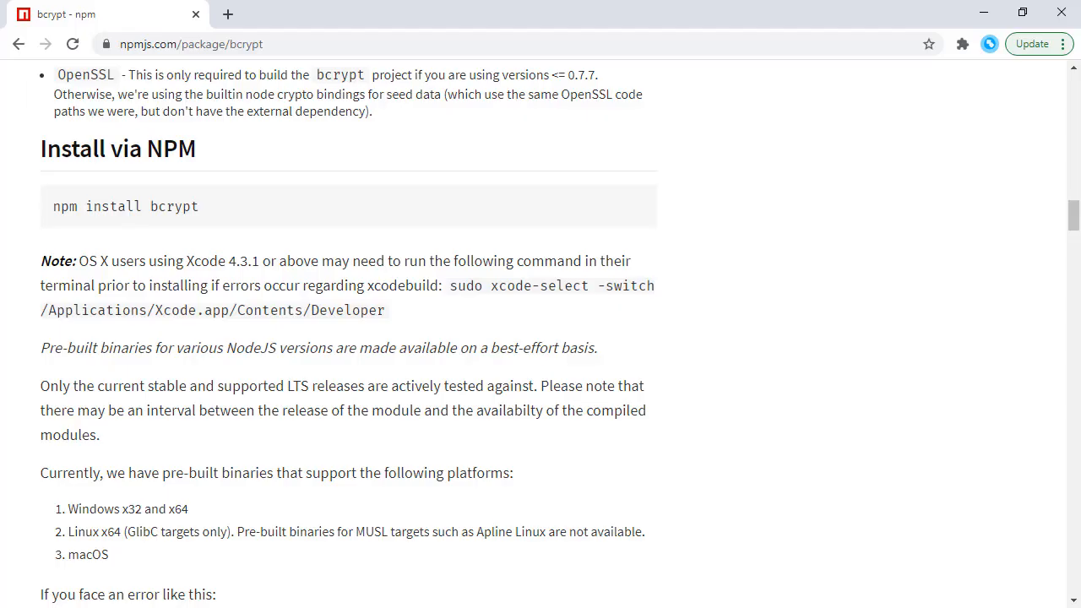
# - Scroll to bcrypt's note on rounds for the rounds=10 cost, then return to the editor
pyautogui.scroll(-3)
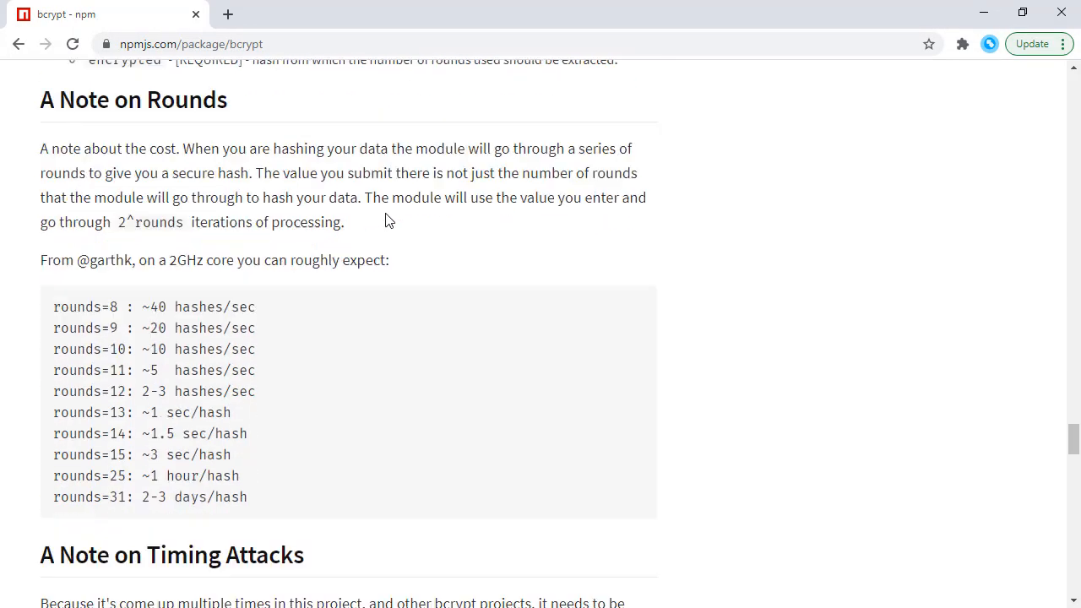
pyautogui.moveTo(99, 314)
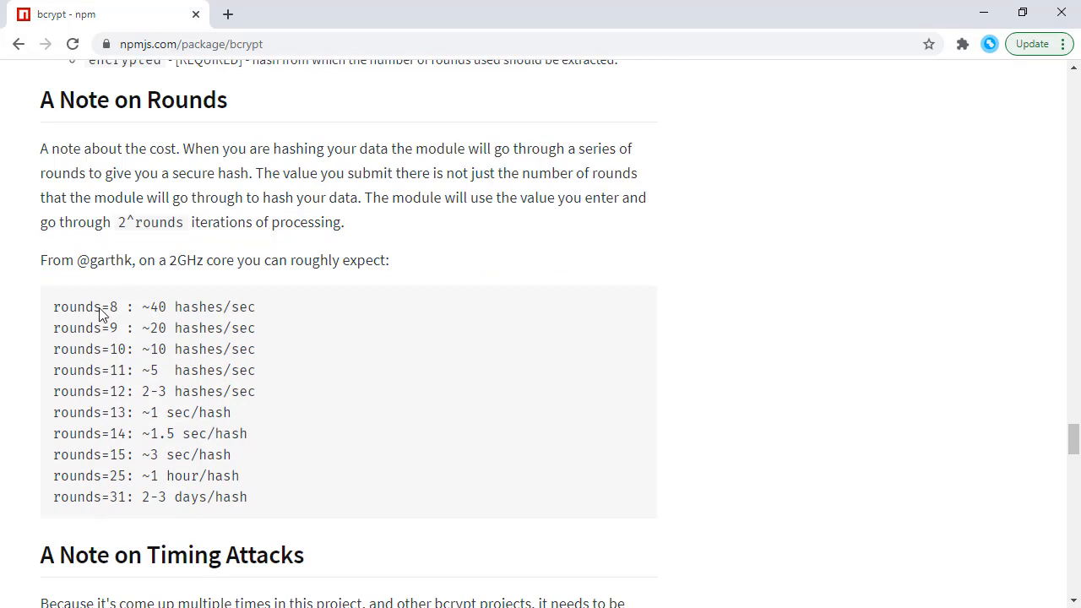
pyautogui.moveTo(270, 286)
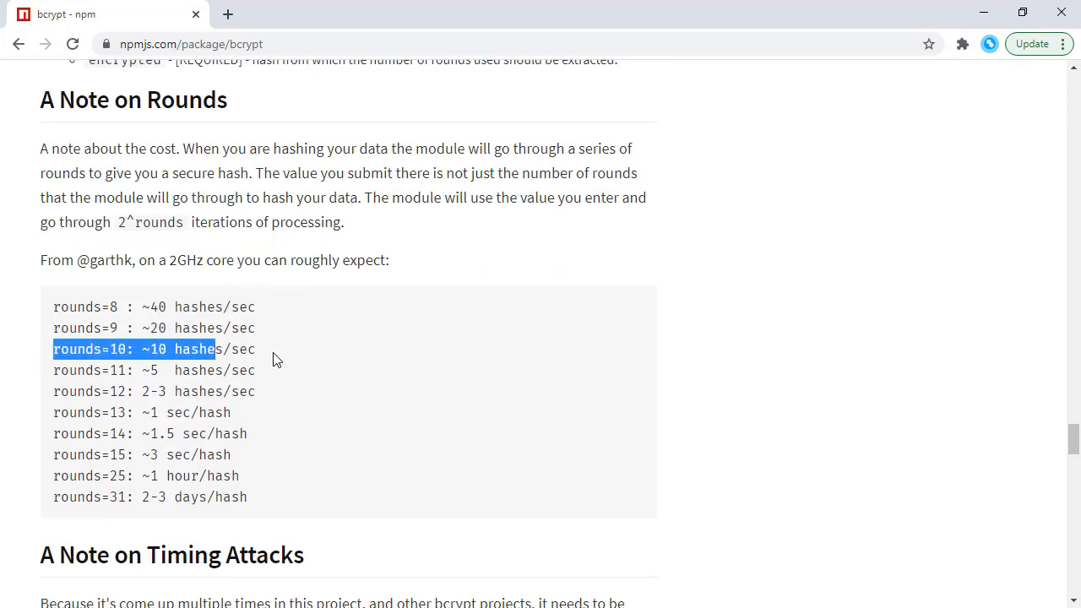
pyautogui.click(311, 353)
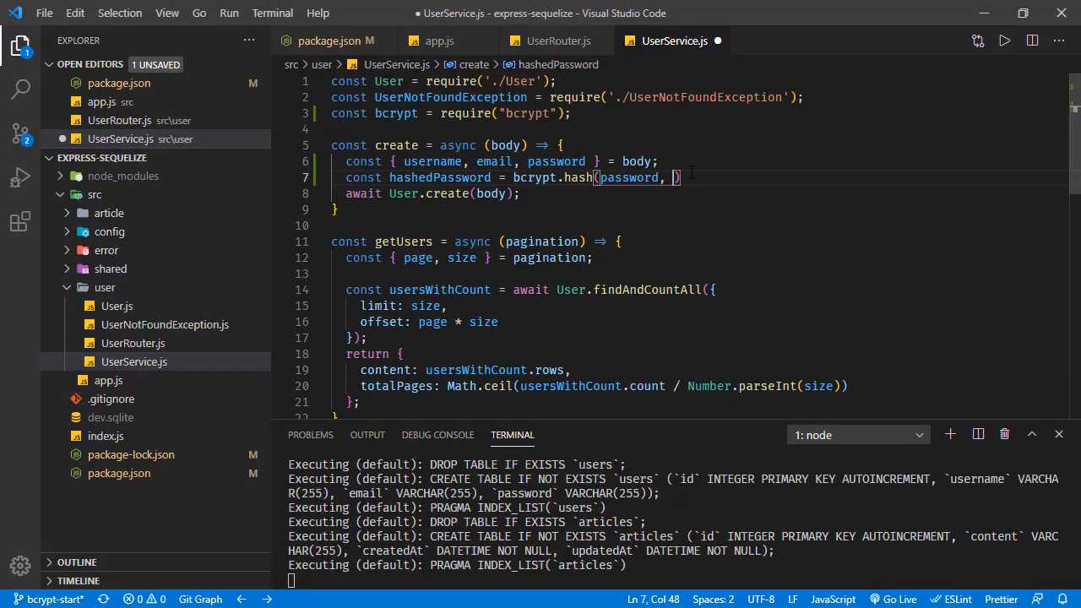
# - Finish await bcrypt.hash(password, 10); for hashedPassword
pyautogui.write('10')
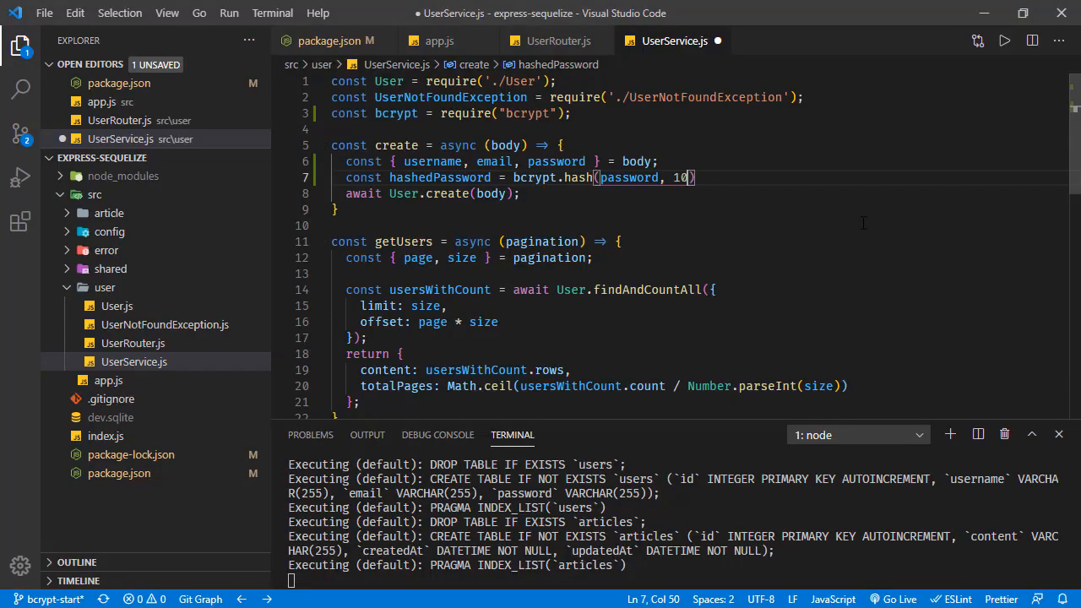
pyautogui.write(';')
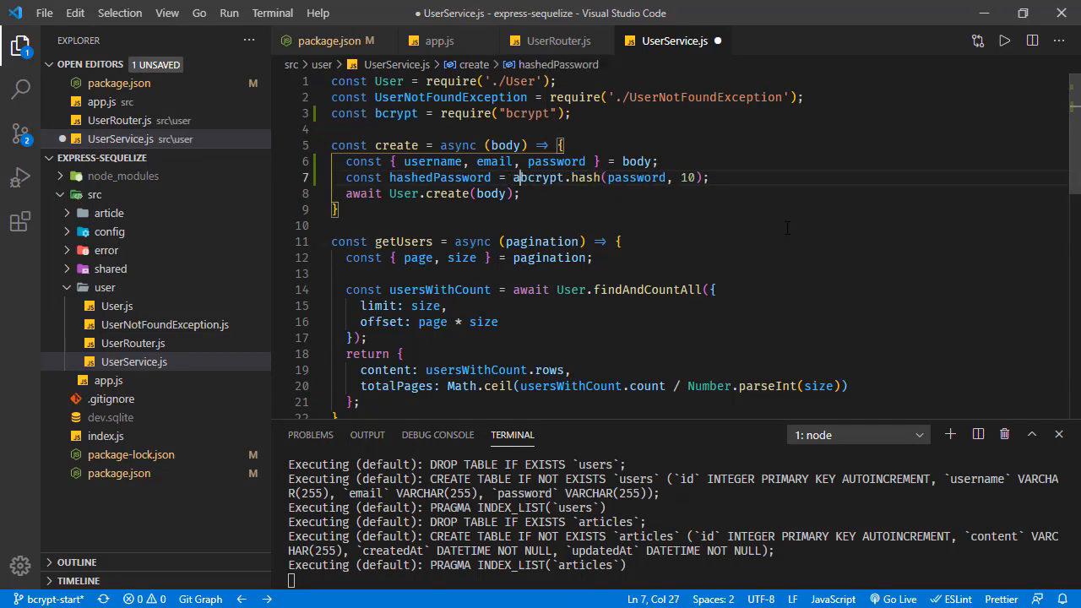
pyautogui.write('await')
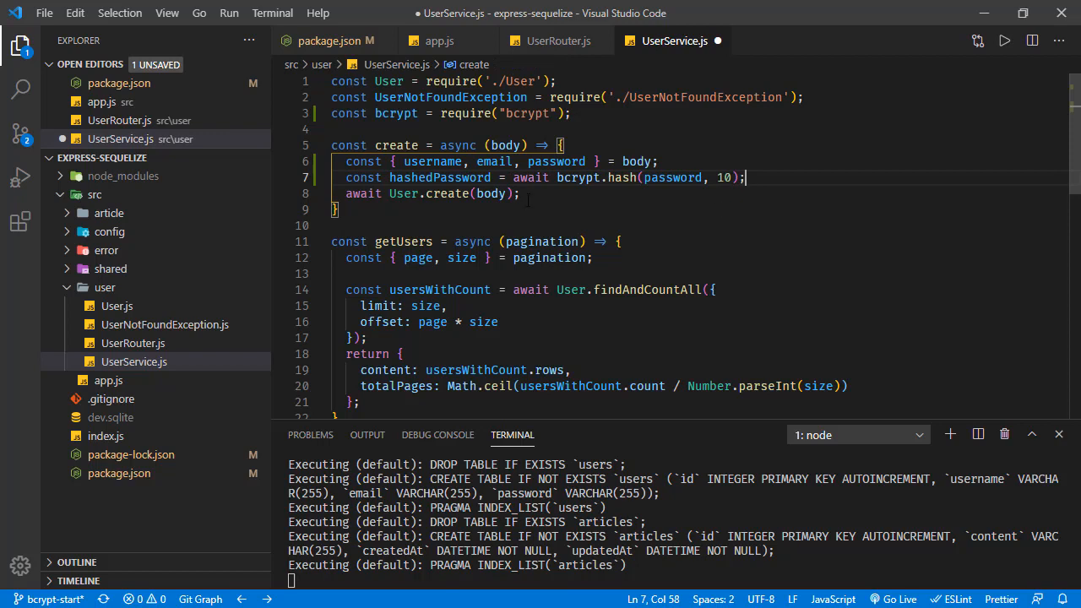
pyautogui.doubleClick(439, 178)
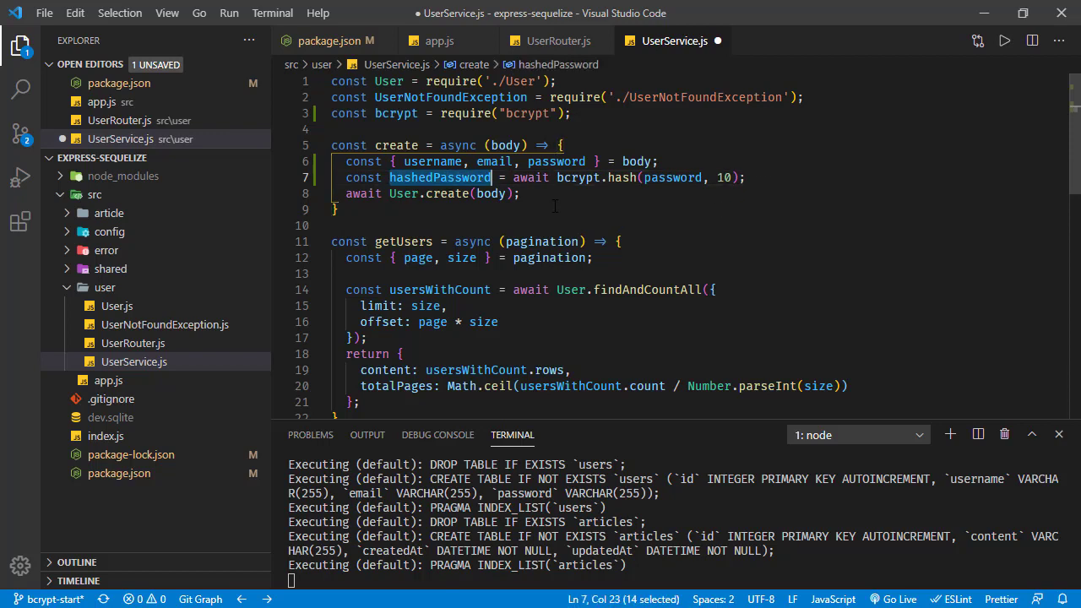
# - Replace User.create(body) with User.create({ username, email, password: hashedPassword })
pyautogui.doubleClick(490, 193)
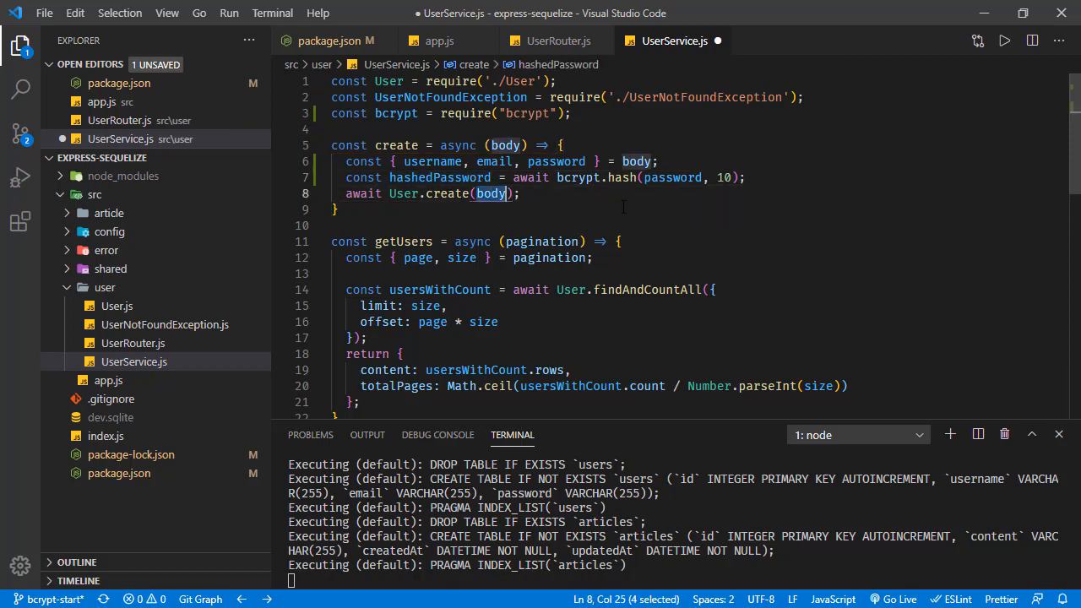
pyautogui.write('{ }')
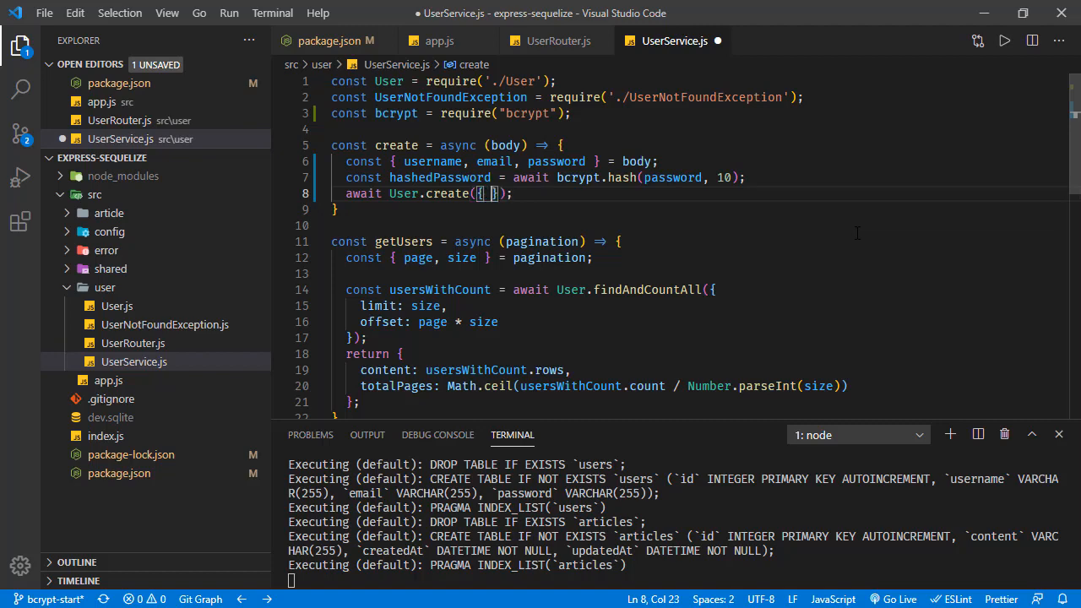
pyautogui.write('username,')
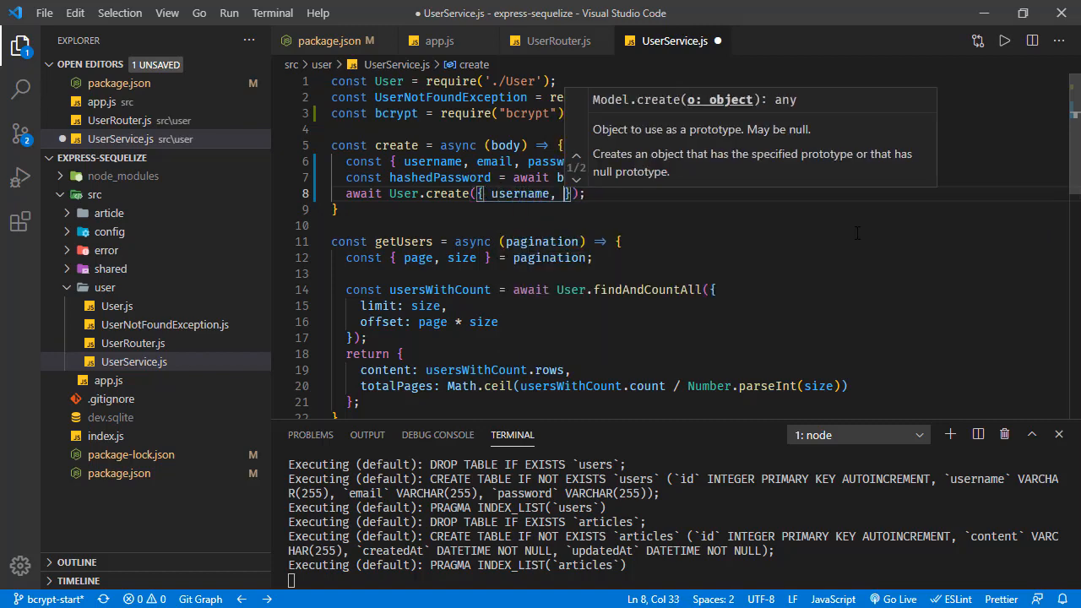
pyautogui.write('email,')
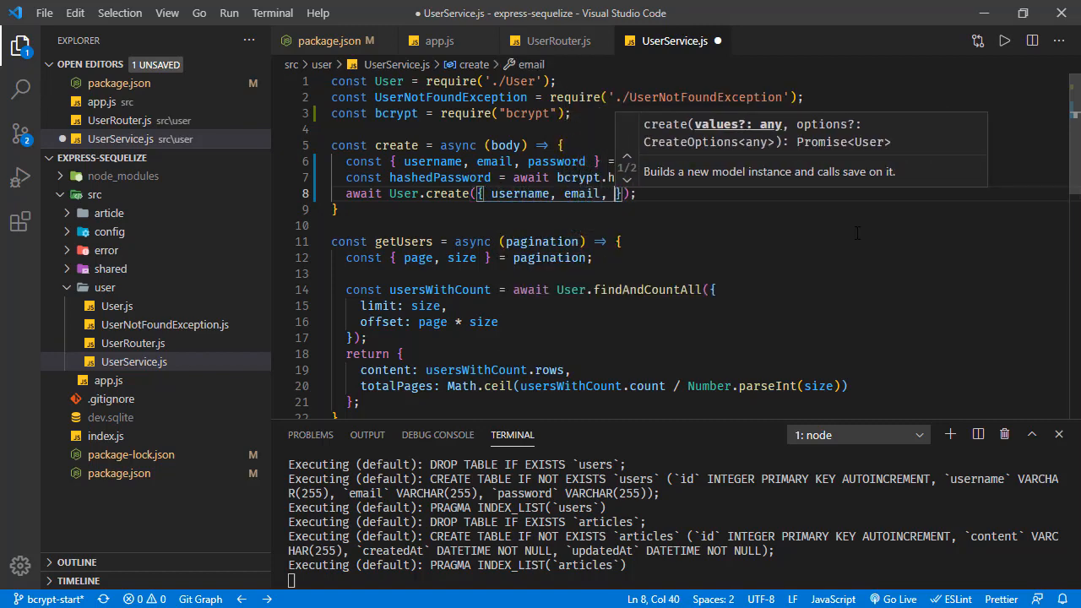
pyautogui.write('password:')
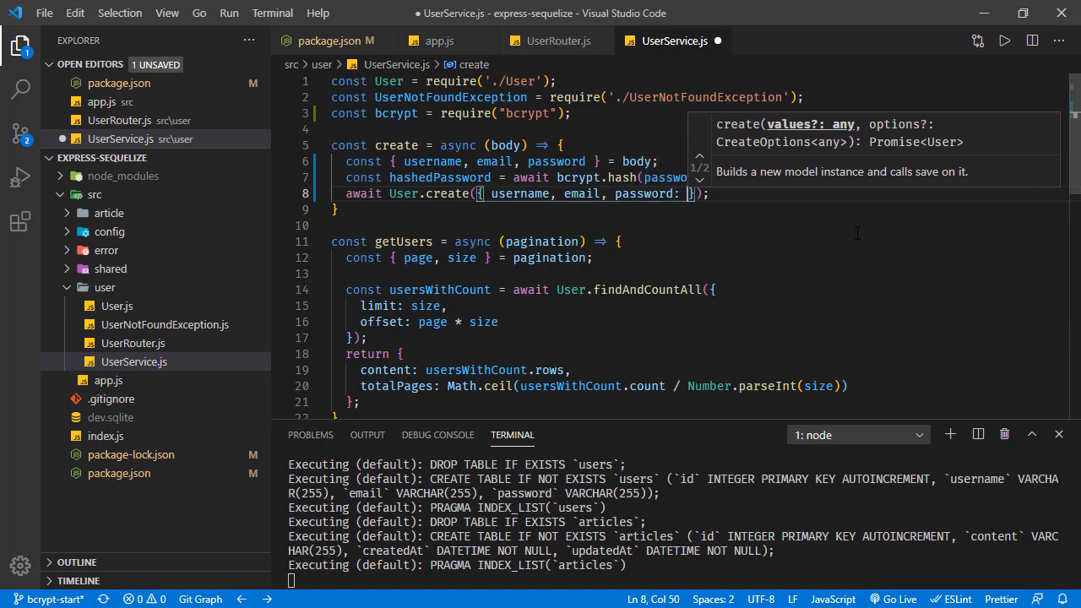
pyautogui.write('hash')
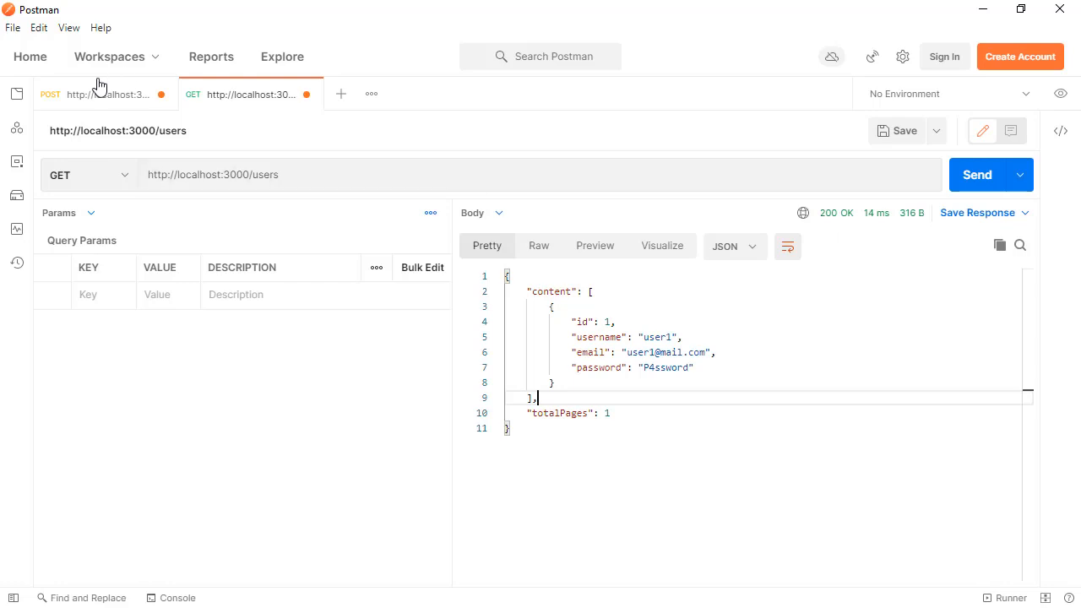
# - Re-send POST localhost:3000/users, then GET users to see the stored password is still plain text
pyautogui.click(102, 94)
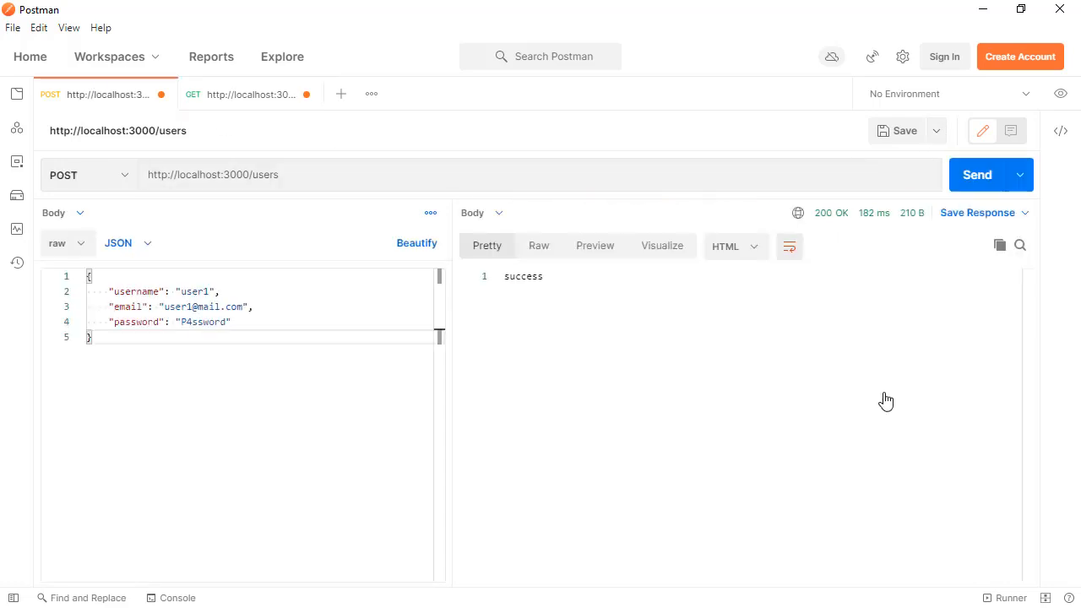
pyautogui.click(245, 95)
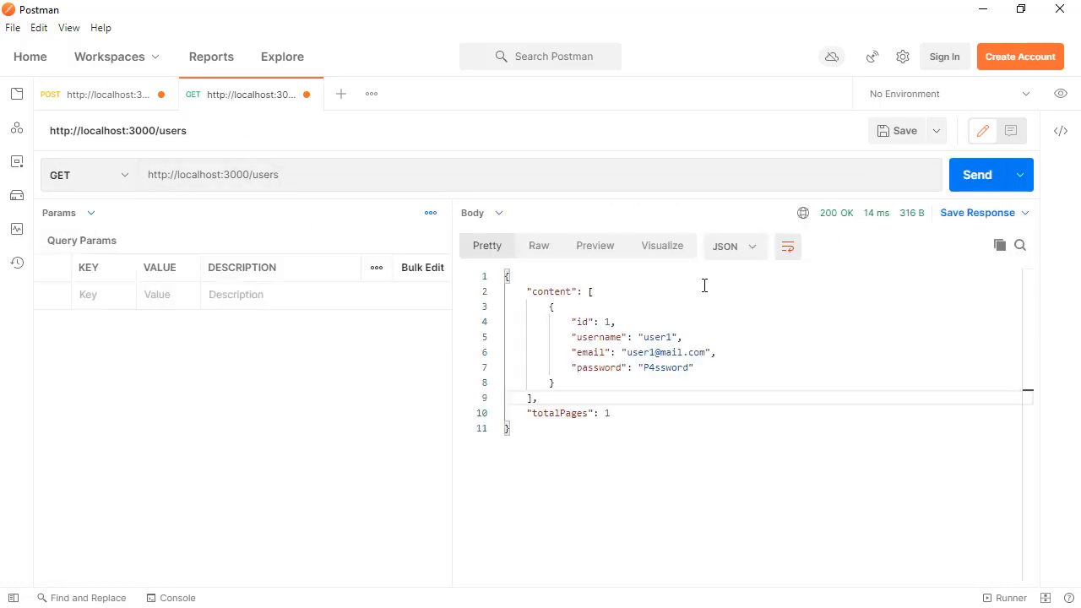
pyautogui.click(977, 174)
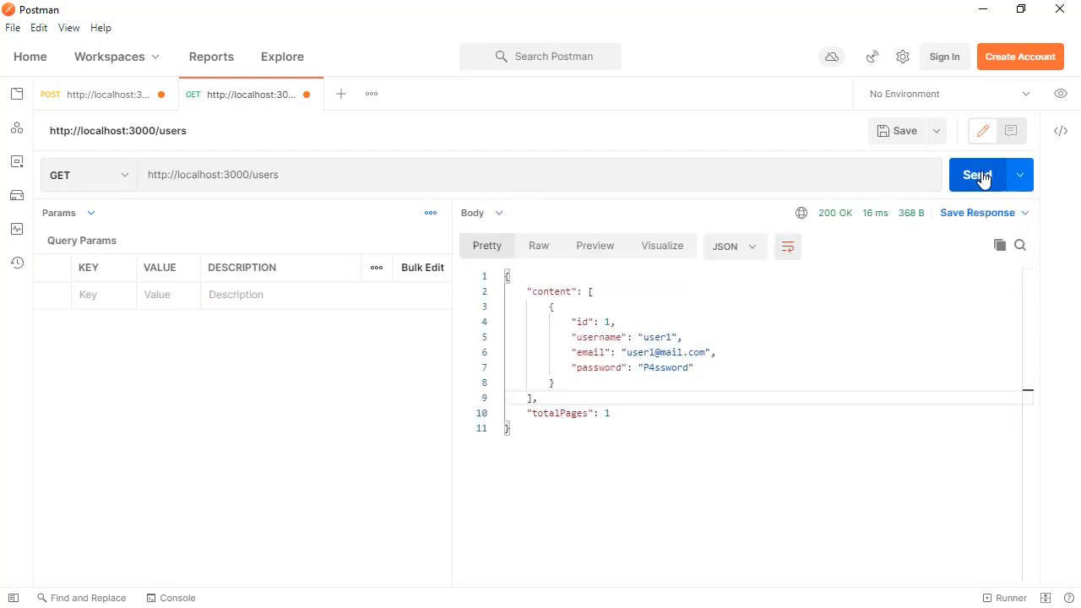